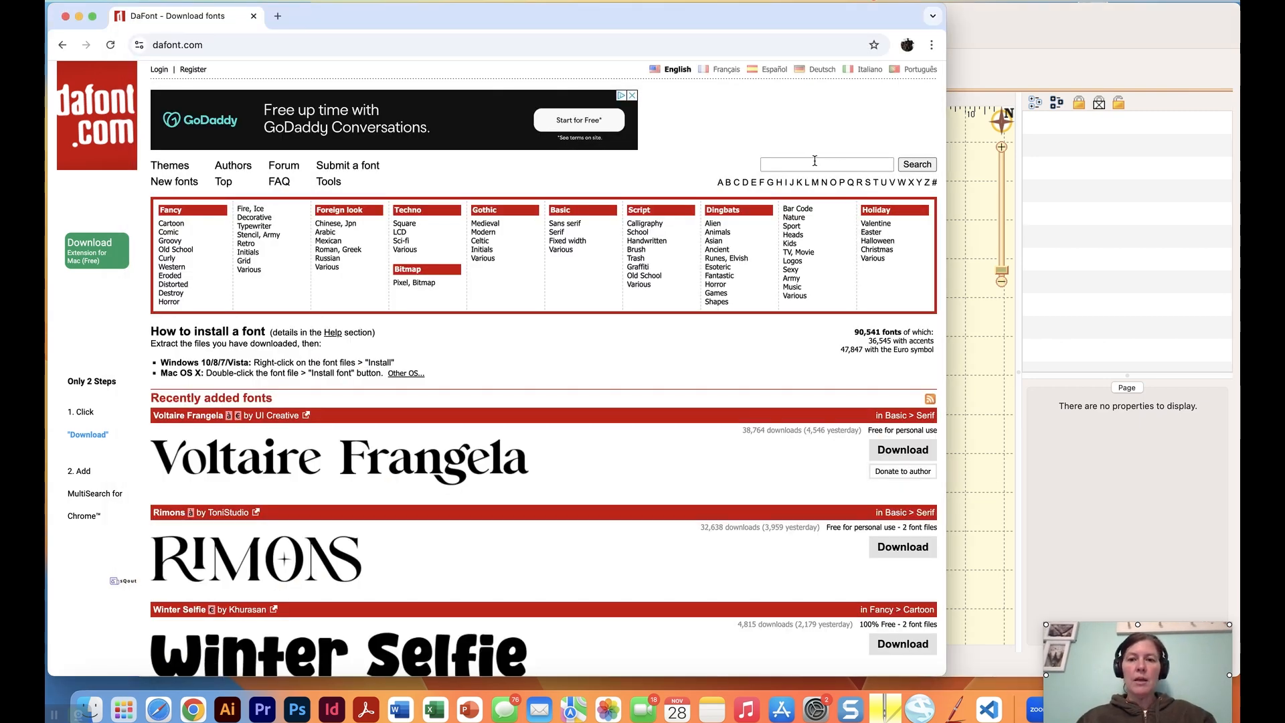
- Search DaFont for 'pacifico' and download the Pacifico font
{"action": "left_click", "coordinate": [825, 164]}
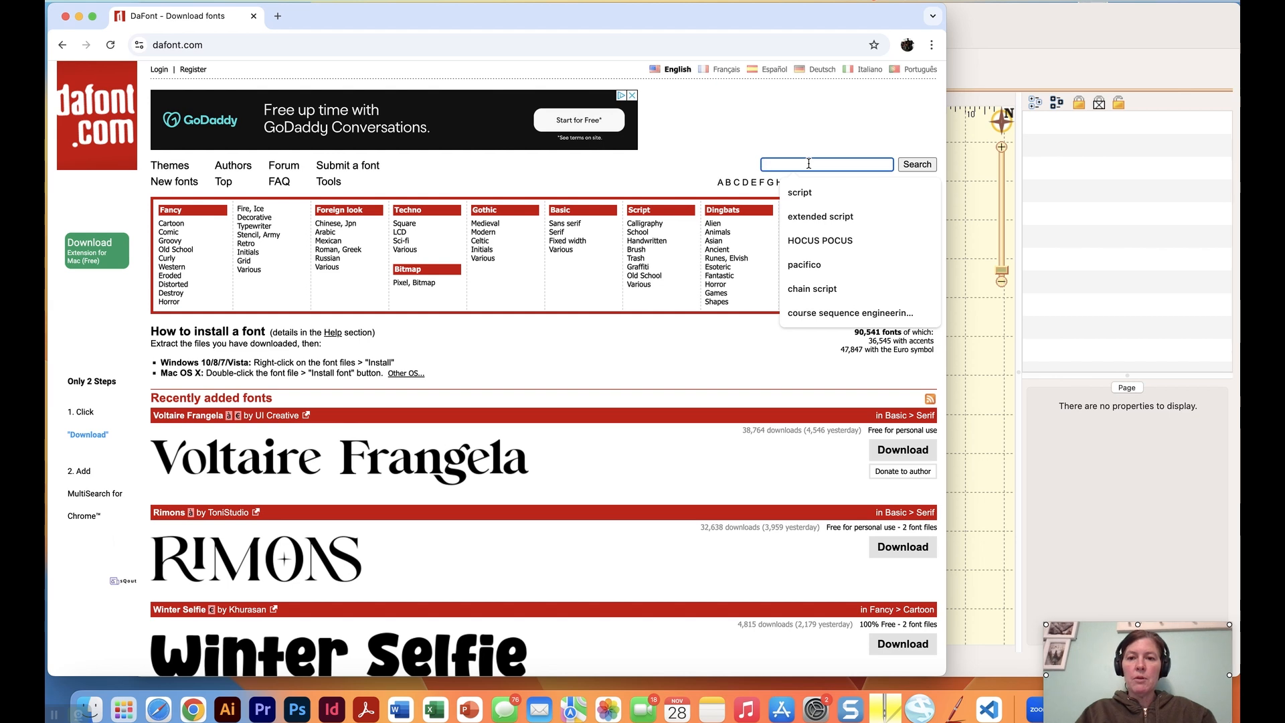
{"action": "left_click", "coordinate": [804, 263]}
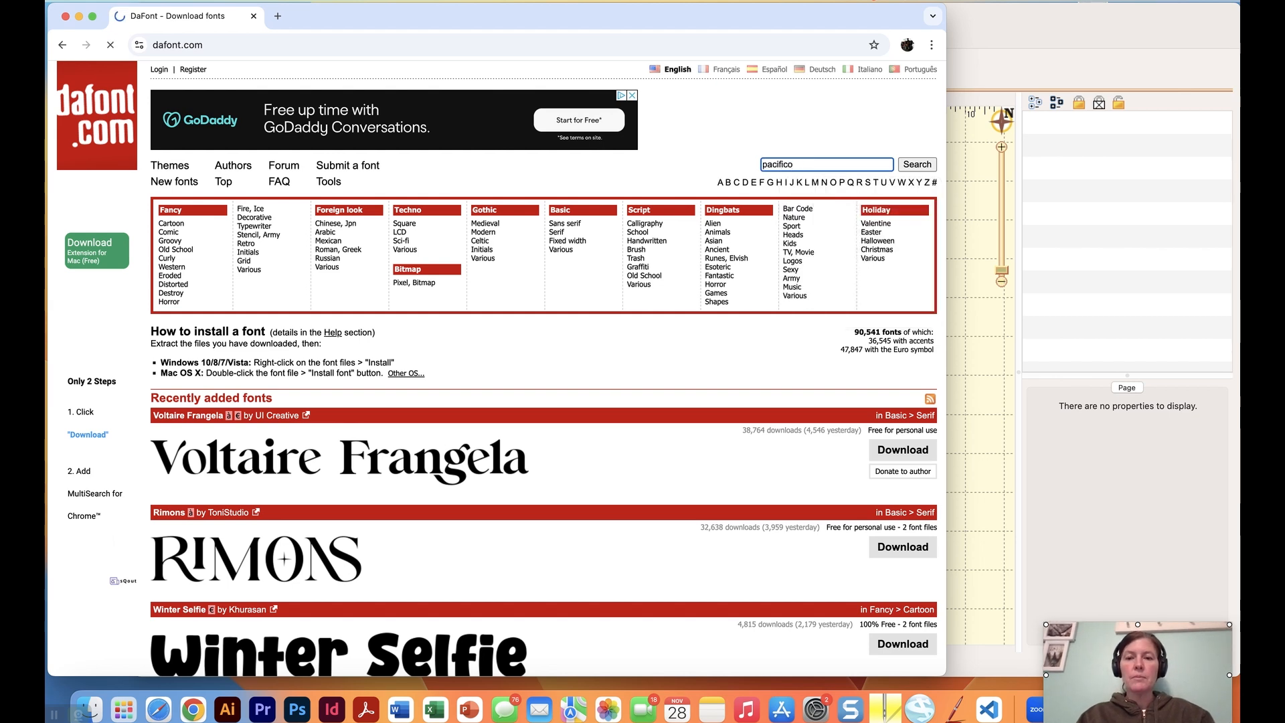
{"action": "left_click", "coordinate": [916, 164]}
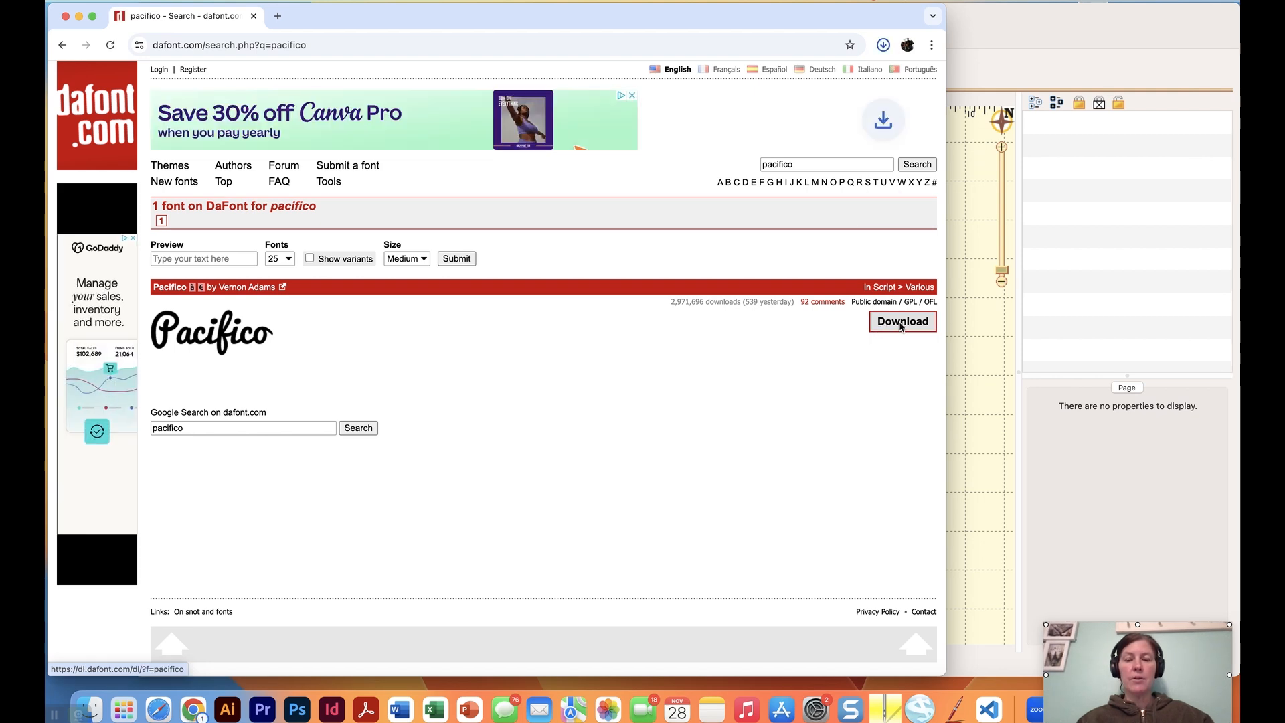
{"action": "left_click", "coordinate": [901, 321]}
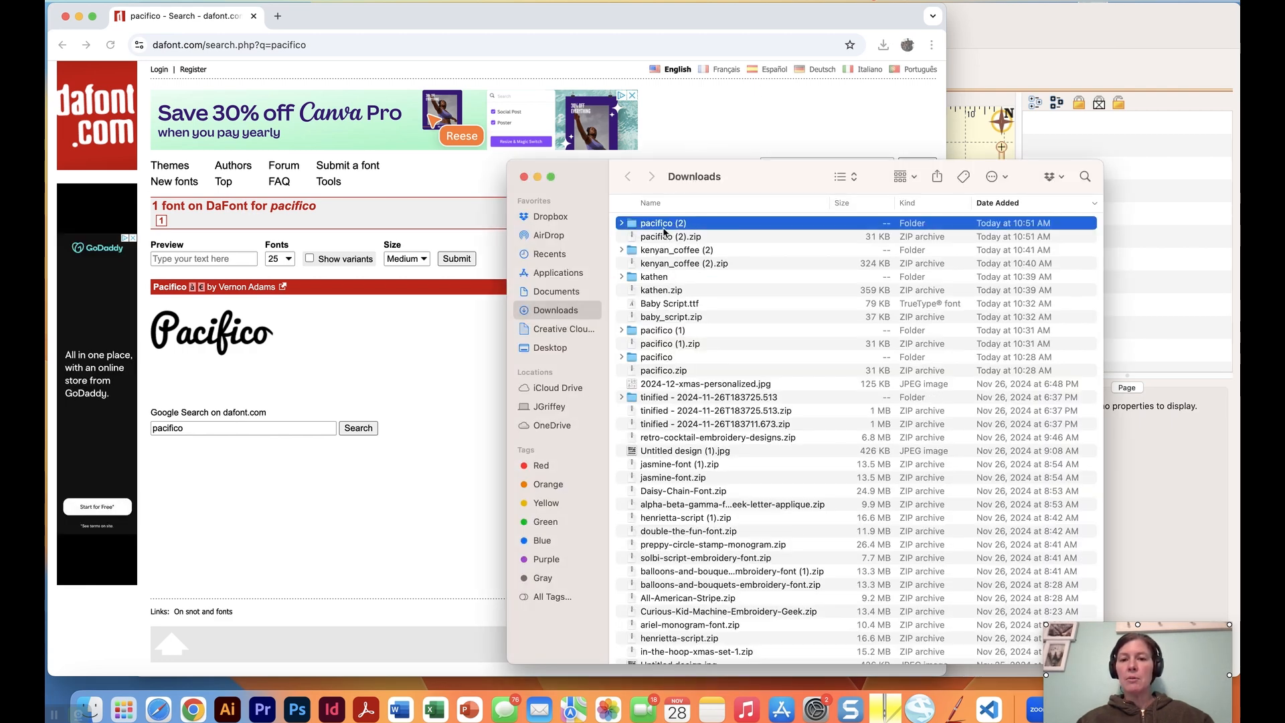
- Expand the 'pacifico (2)' folder in Downloads to show Pacifico.ttf and OFL.txt
{"action": "left_click", "coordinate": [622, 223]}
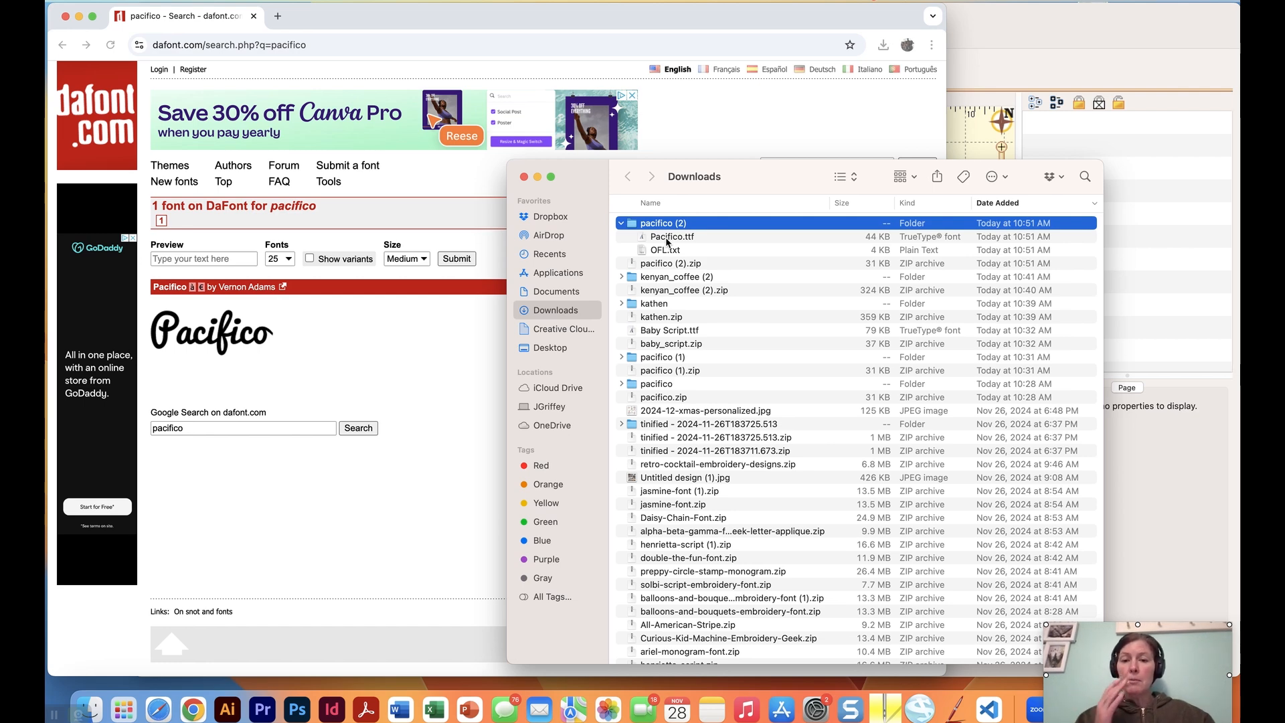
{"action": "mouse_move", "coordinate": [1035, 45]}
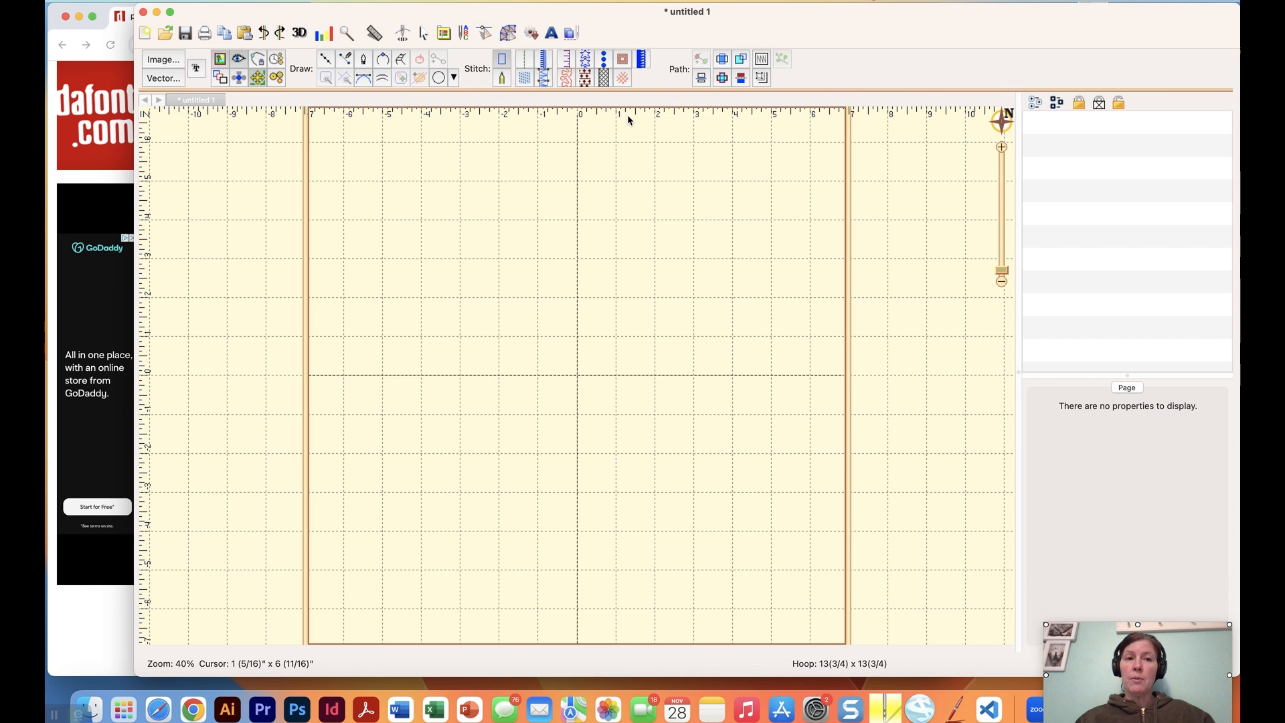
{"action": "mouse_move", "coordinate": [621, 89]}
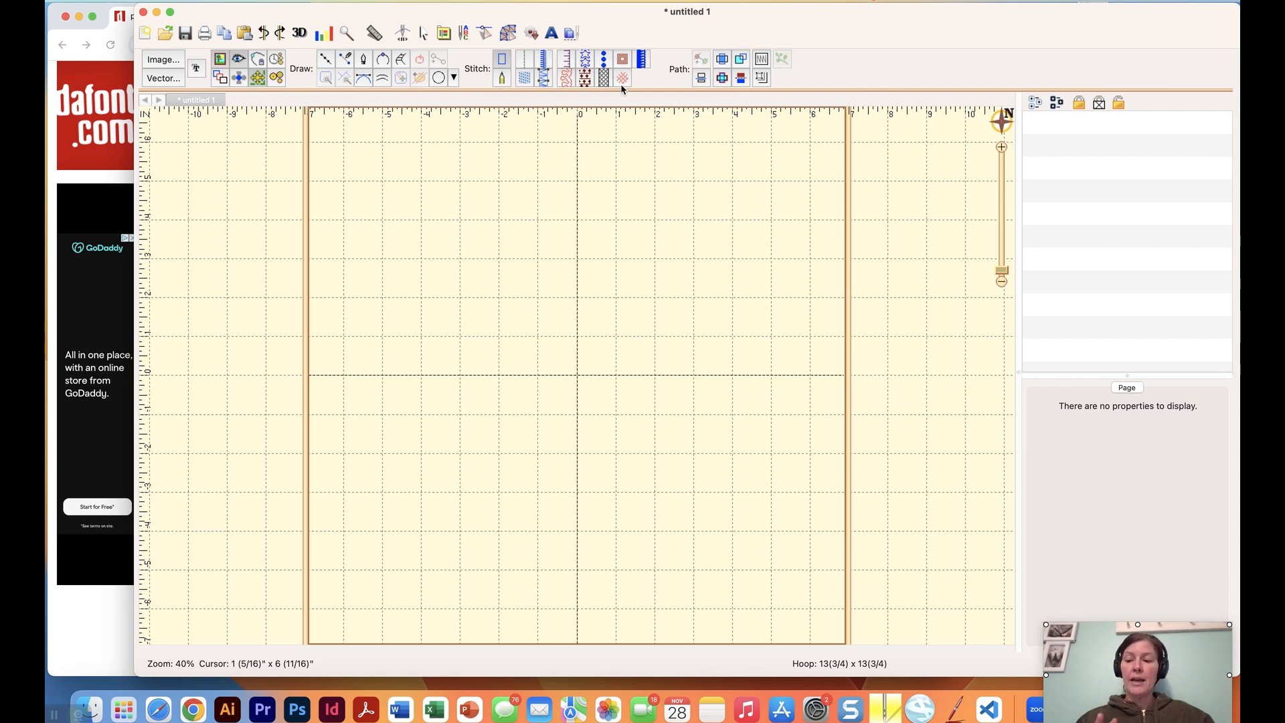
{"action": "mouse_move", "coordinate": [621, 77]}
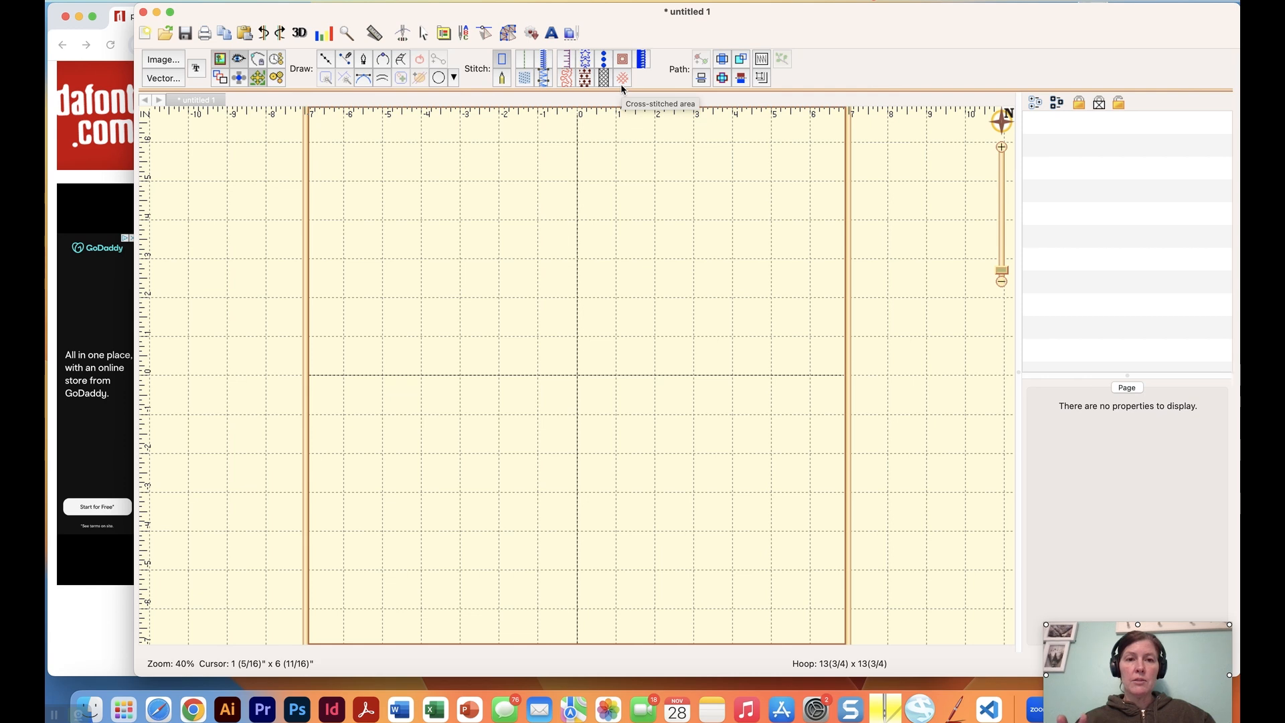
{"action": "mouse_move", "coordinate": [602, 69]}
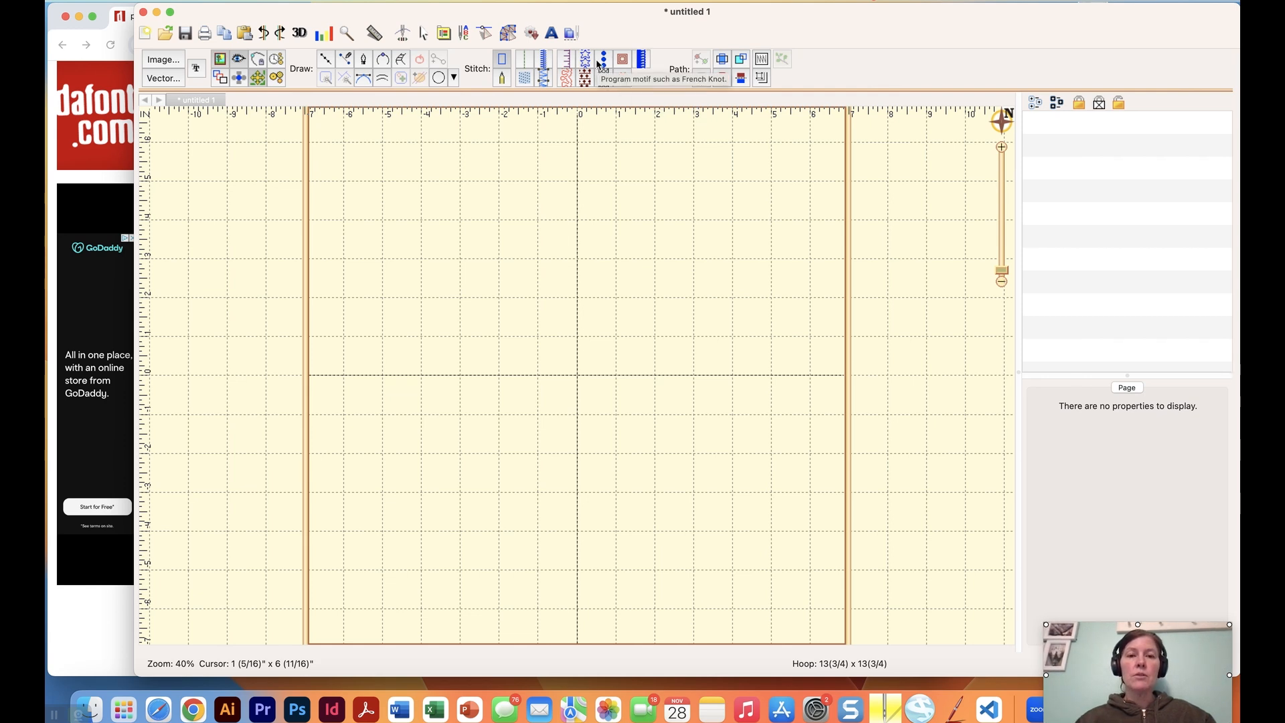
{"action": "mouse_move", "coordinate": [531, 32]}
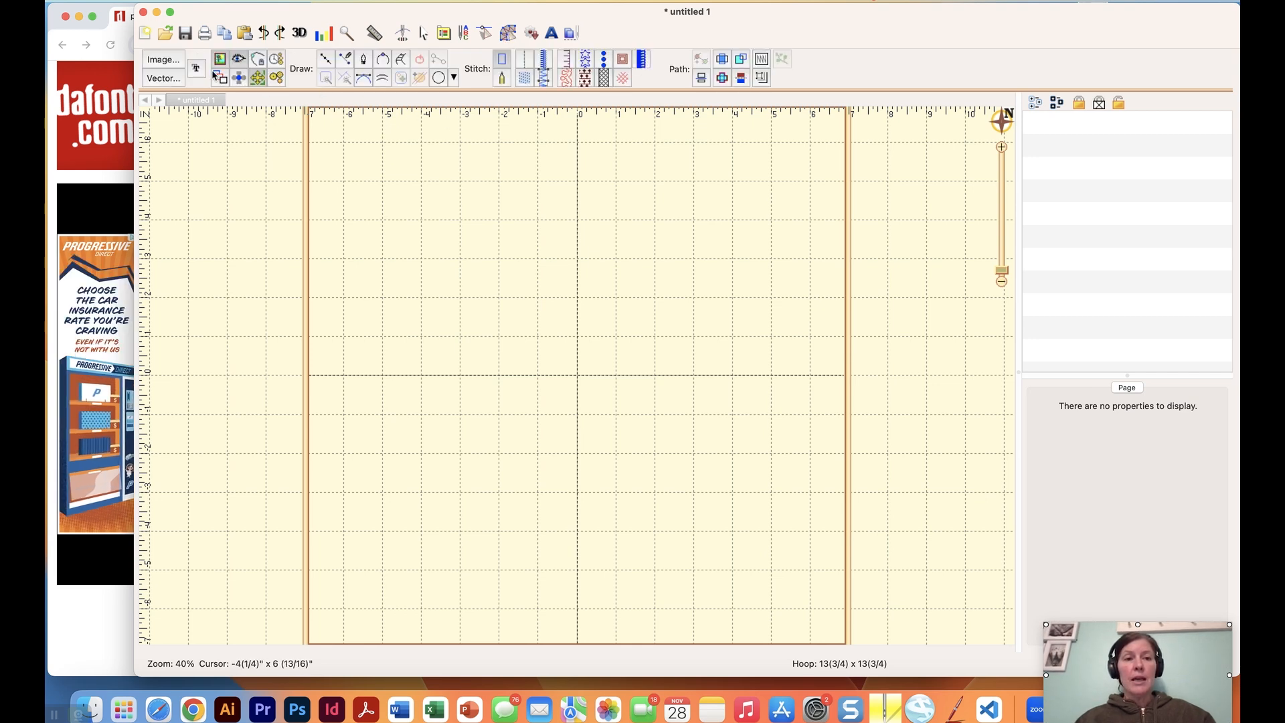
{"action": "mouse_move", "coordinate": [196, 67]}
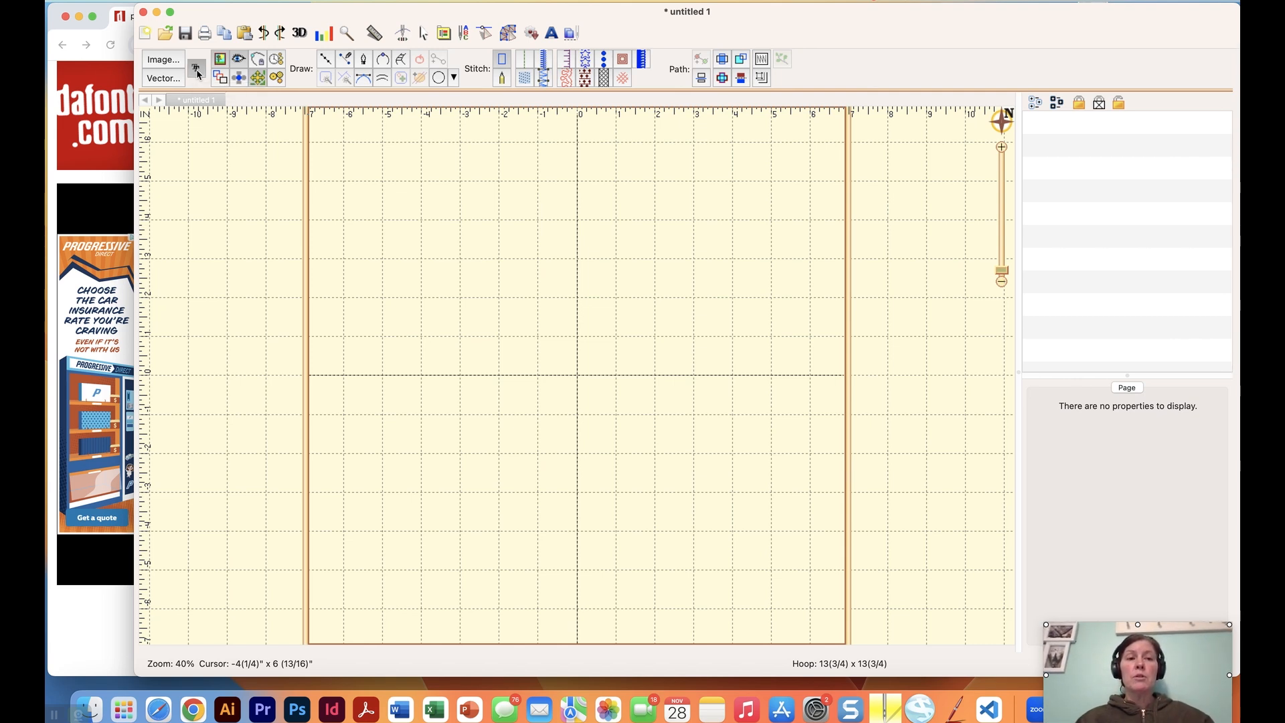
- Add the text 'Julie' in Pacifico Regular as lettering in the design
{"action": "left_click", "coordinate": [195, 67]}
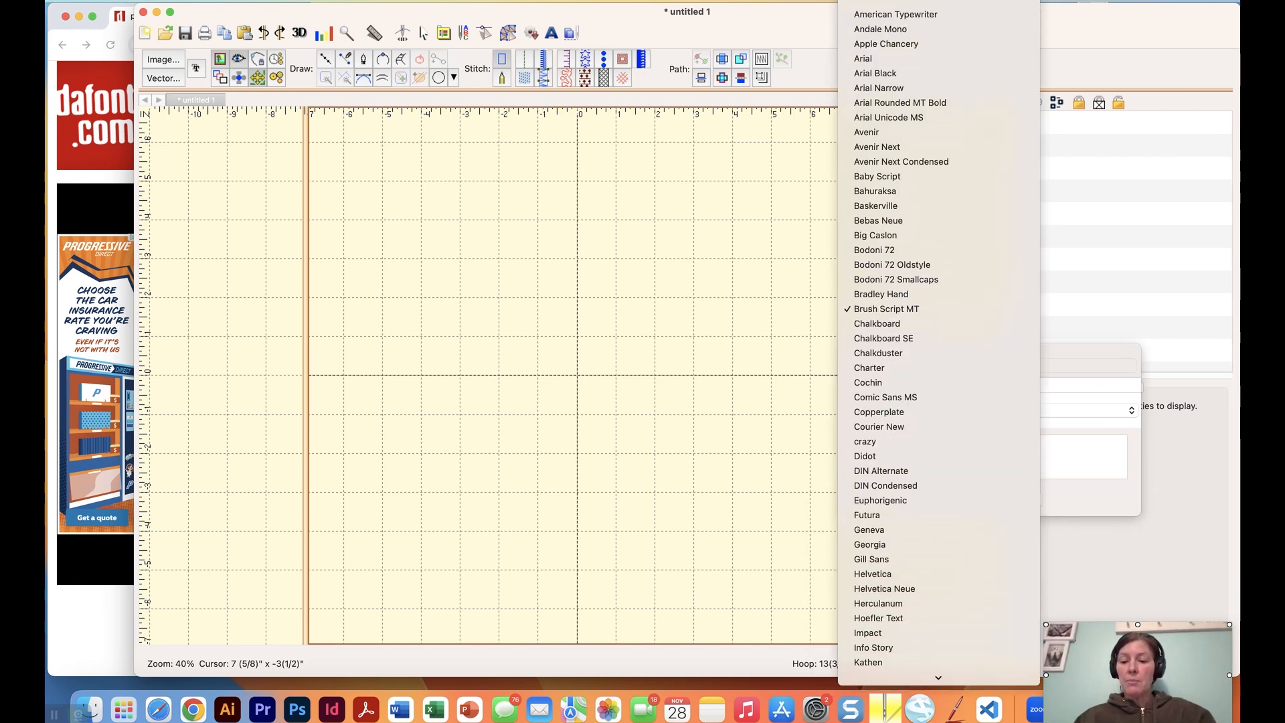
{"action": "scroll", "scroll_direction": "down", "scroll_amount": 3}
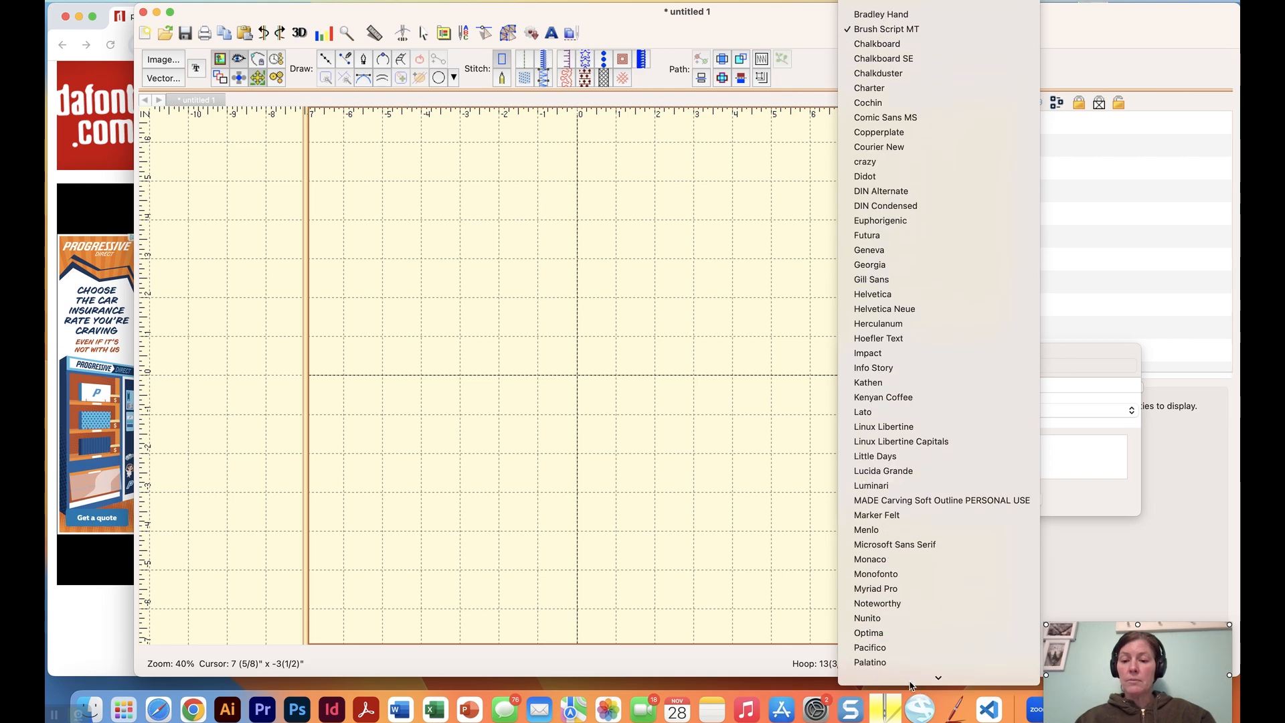
{"action": "left_click", "coordinate": [869, 646]}
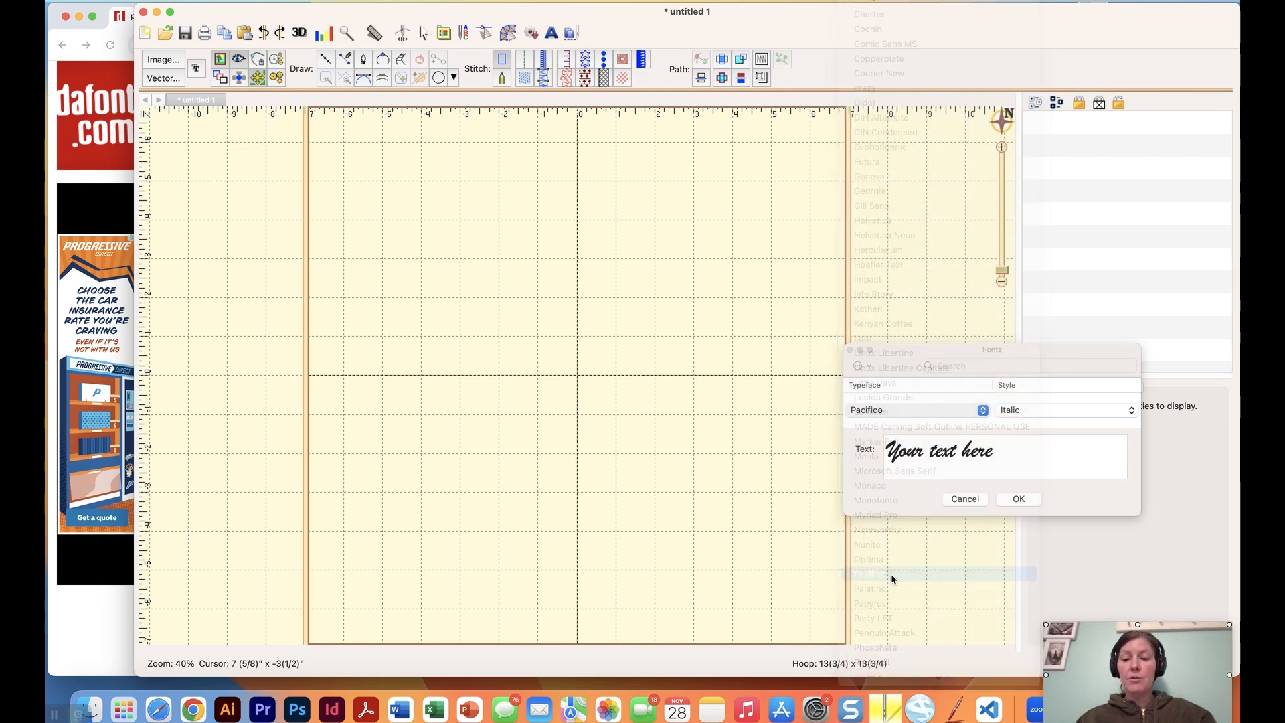
{"action": "left_click", "coordinate": [1065, 409]}
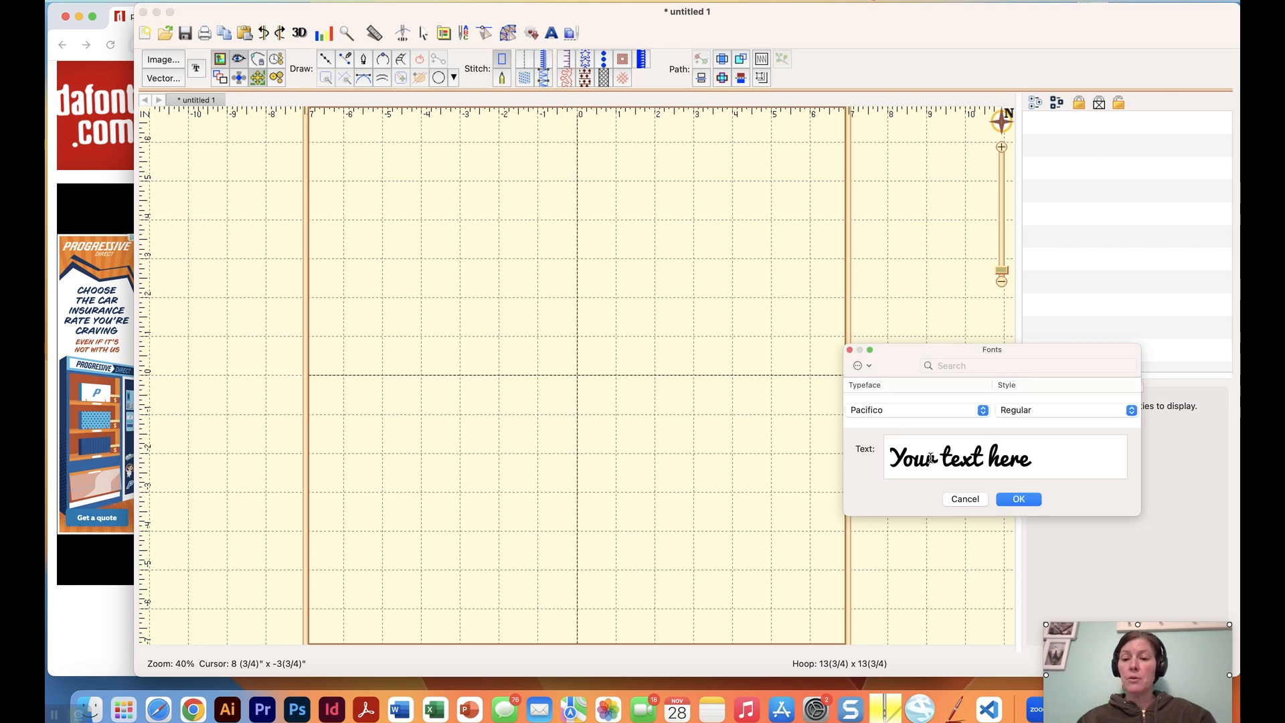
{"action": "type", "text": "Julie"}
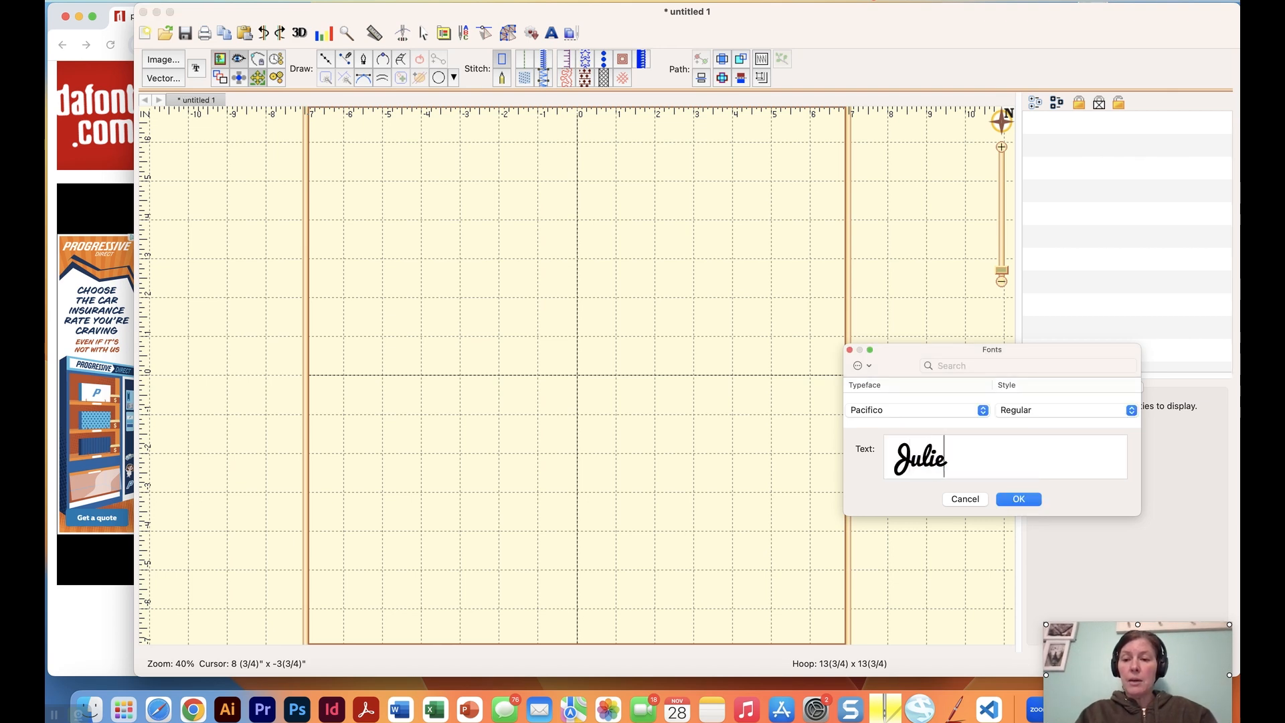
{"action": "left_click", "coordinate": [1018, 498]}
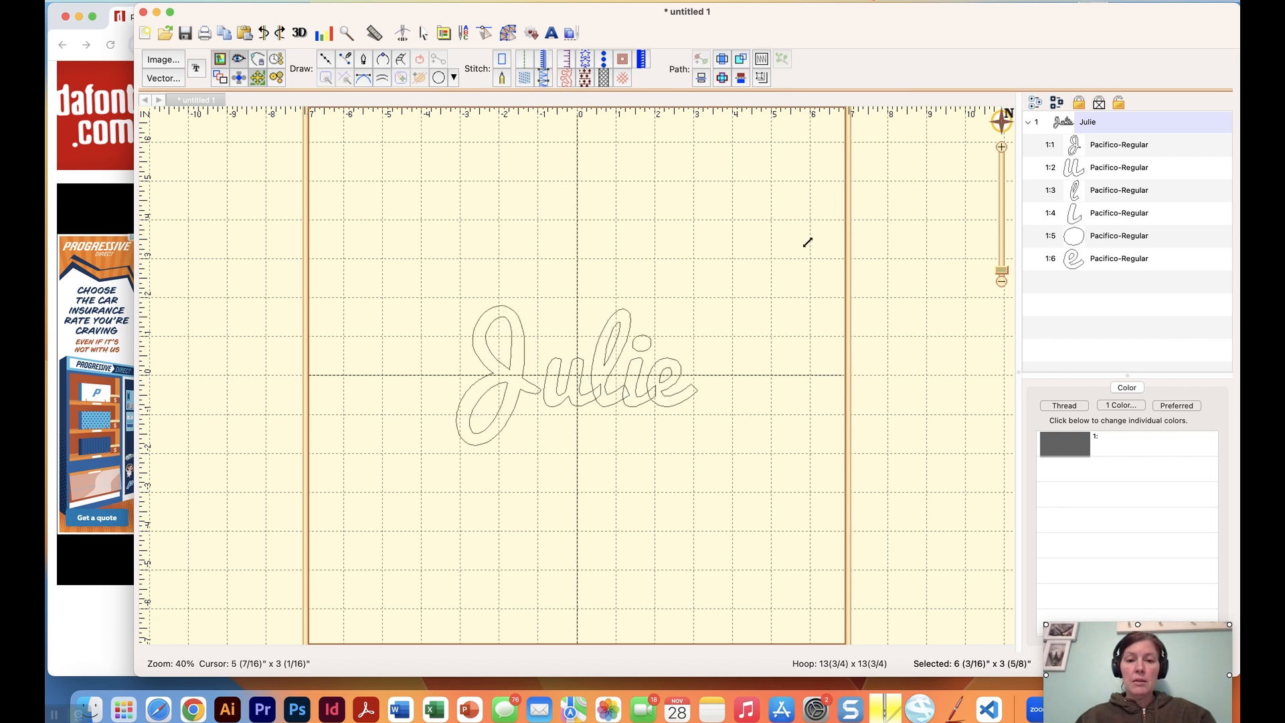
- Select the J and u letter shapes together in the object list
{"action": "left_click", "coordinate": [574, 377]}
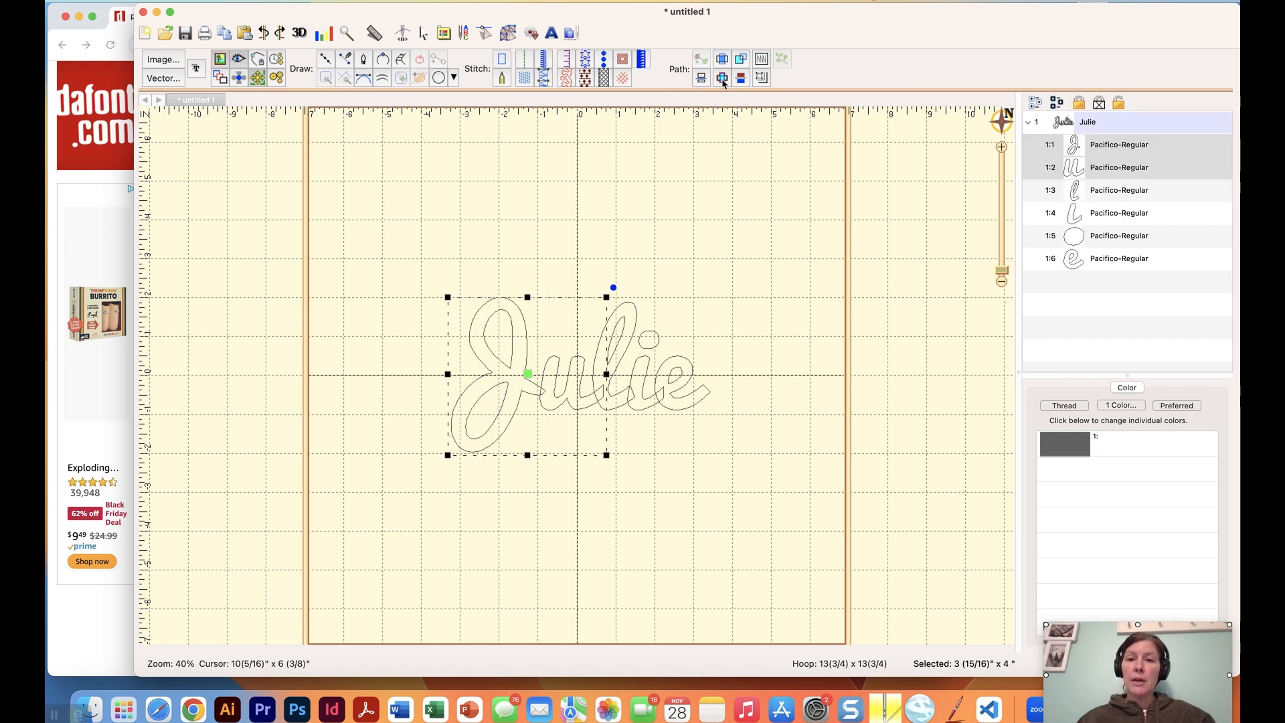
- Merge the J, u, l and following letters into one outline, then select it
{"action": "left_click", "coordinate": [722, 78]}
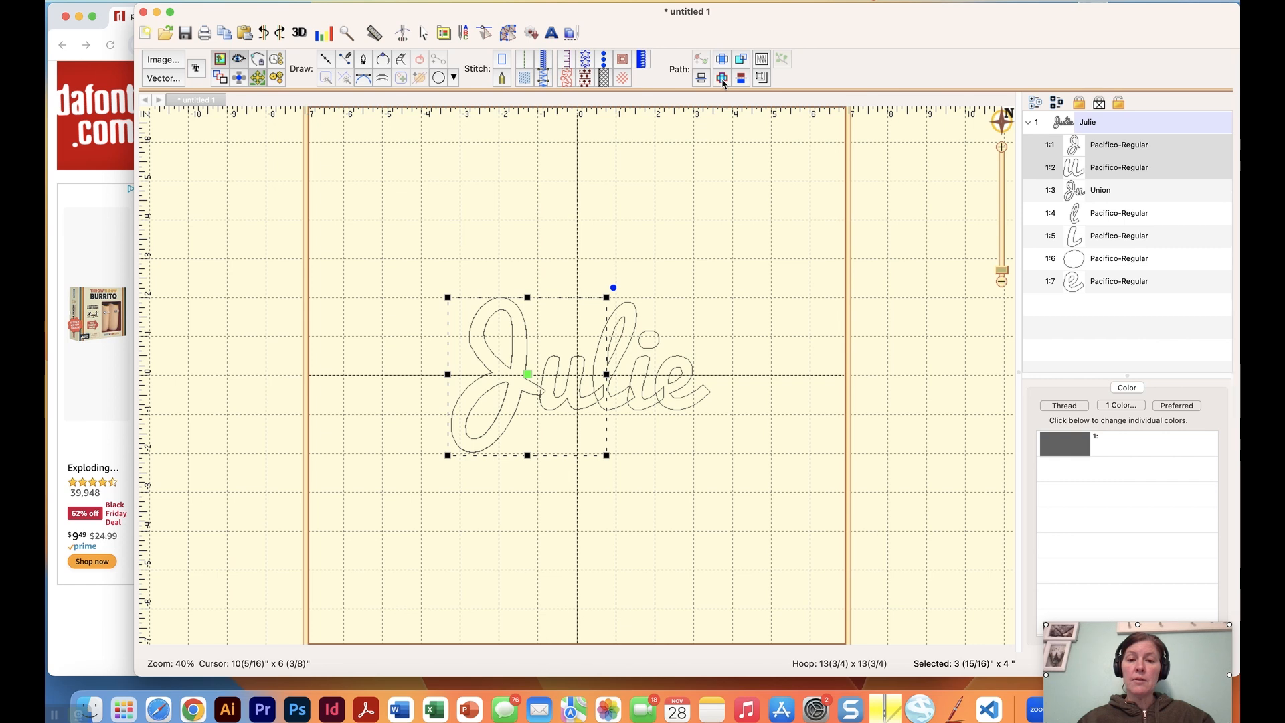
{"action": "mouse_move", "coordinate": [1073, 152]}
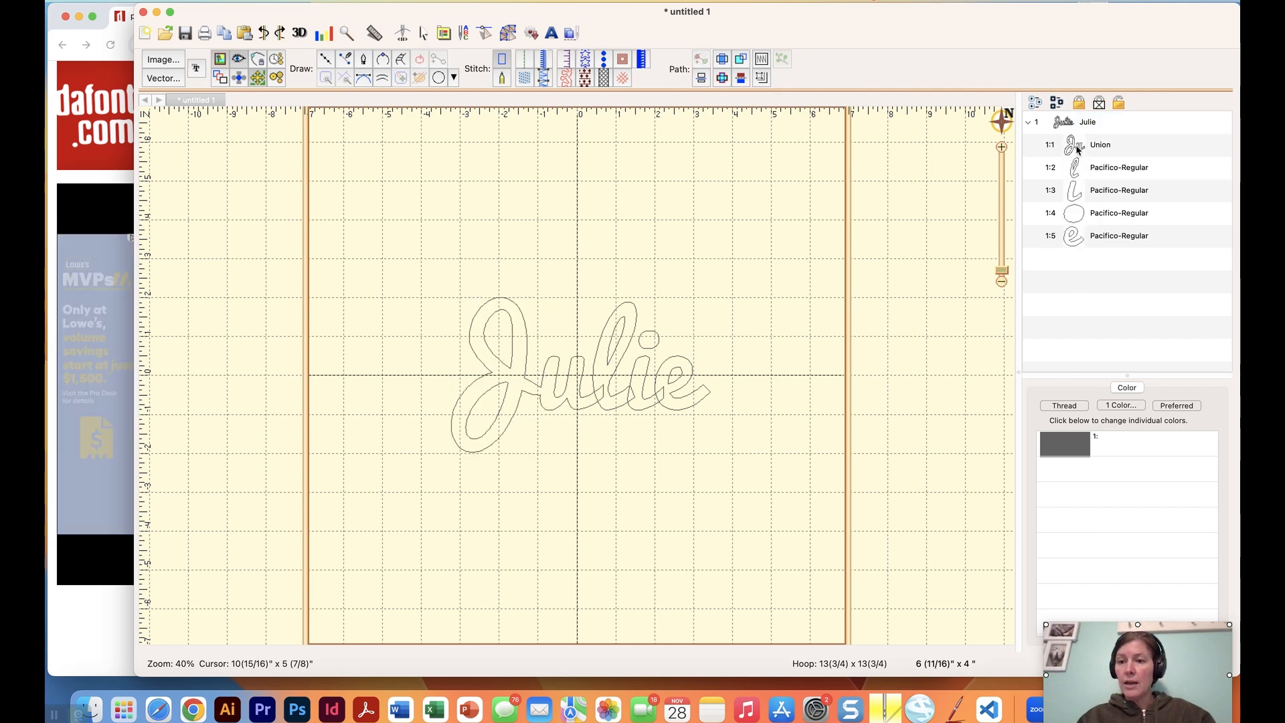
{"action": "left_click", "coordinate": [1100, 145]}
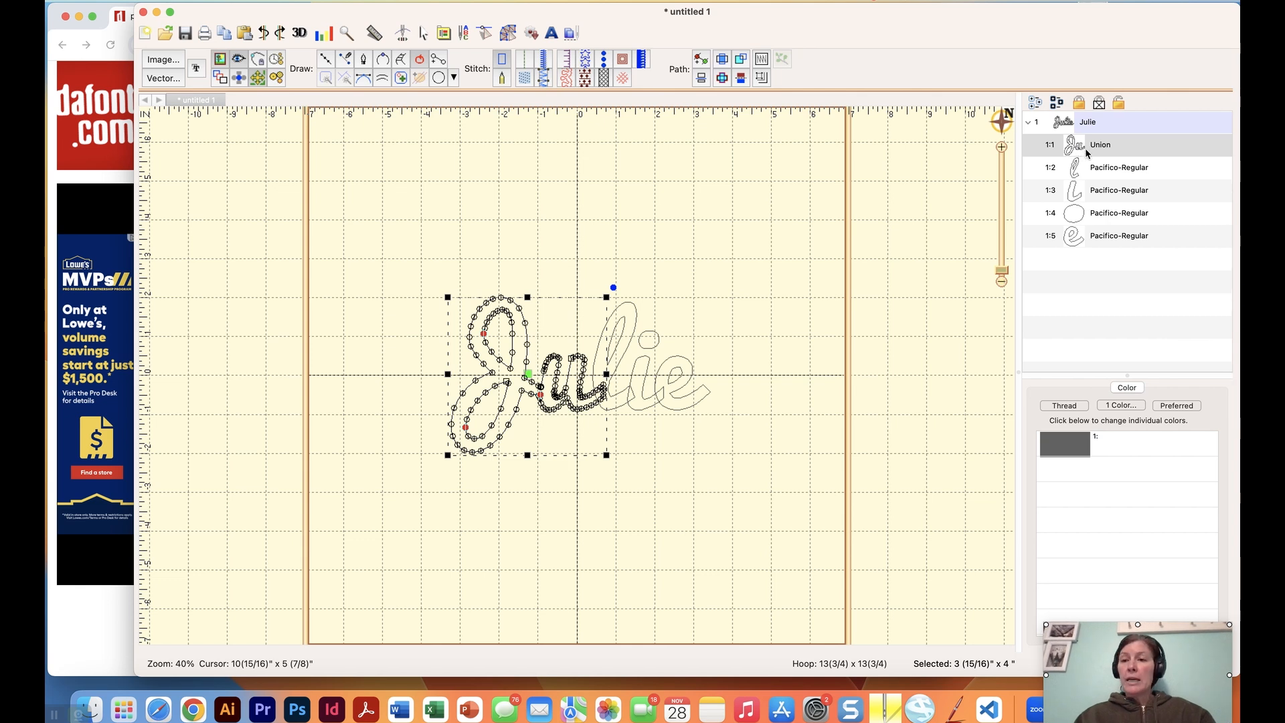
{"action": "left_click", "coordinate": [1116, 167]}
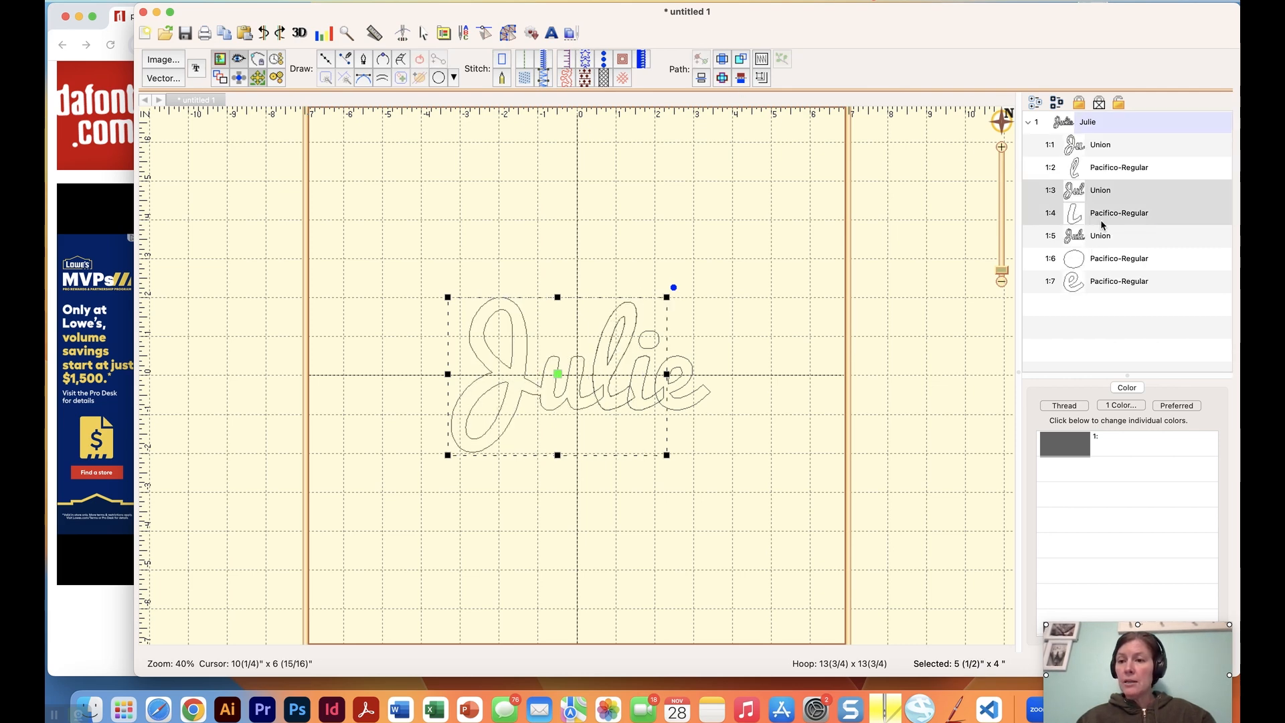
{"action": "left_click", "coordinate": [1116, 258]}
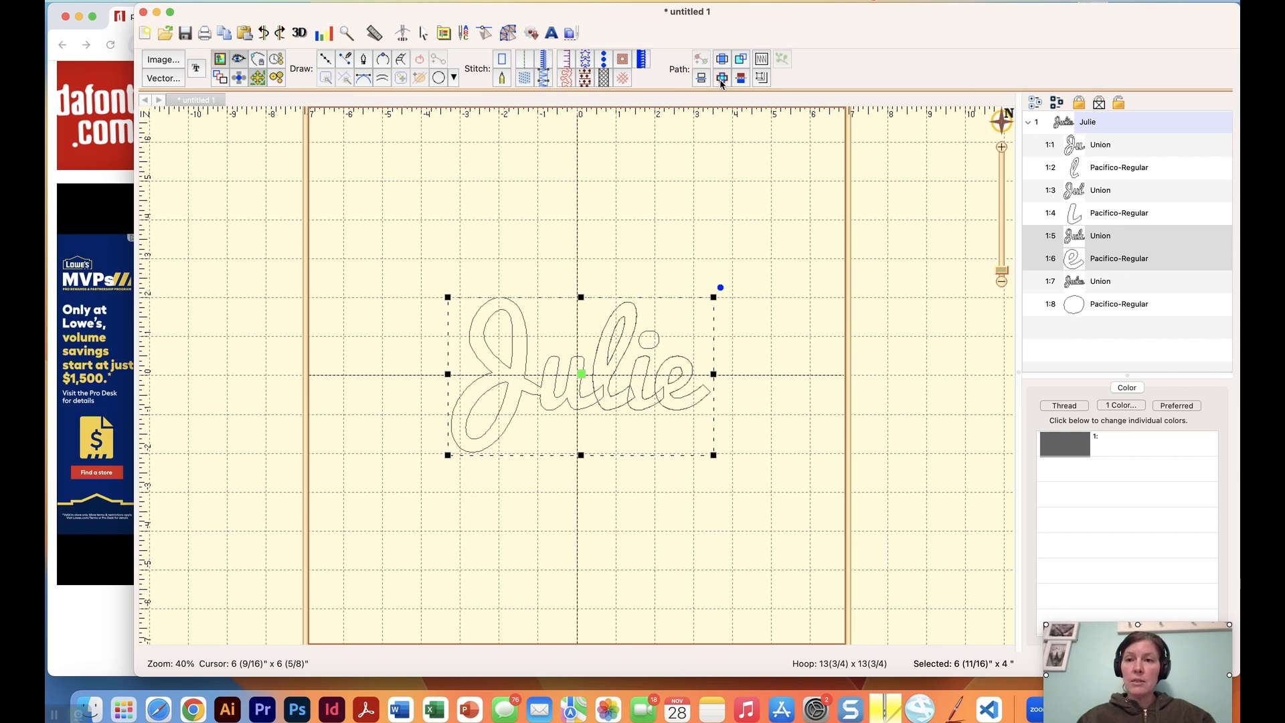
{"action": "mouse_move", "coordinate": [784, 84]}
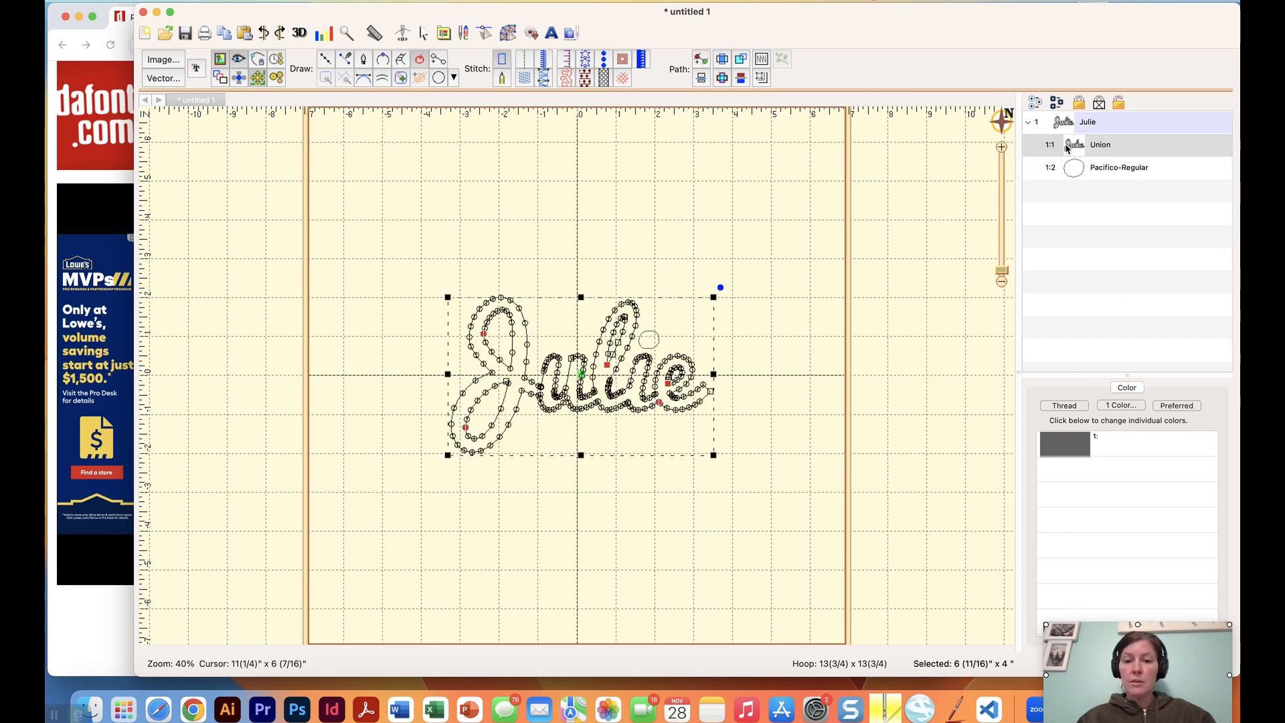
{"action": "mouse_move", "coordinate": [1000, 219]}
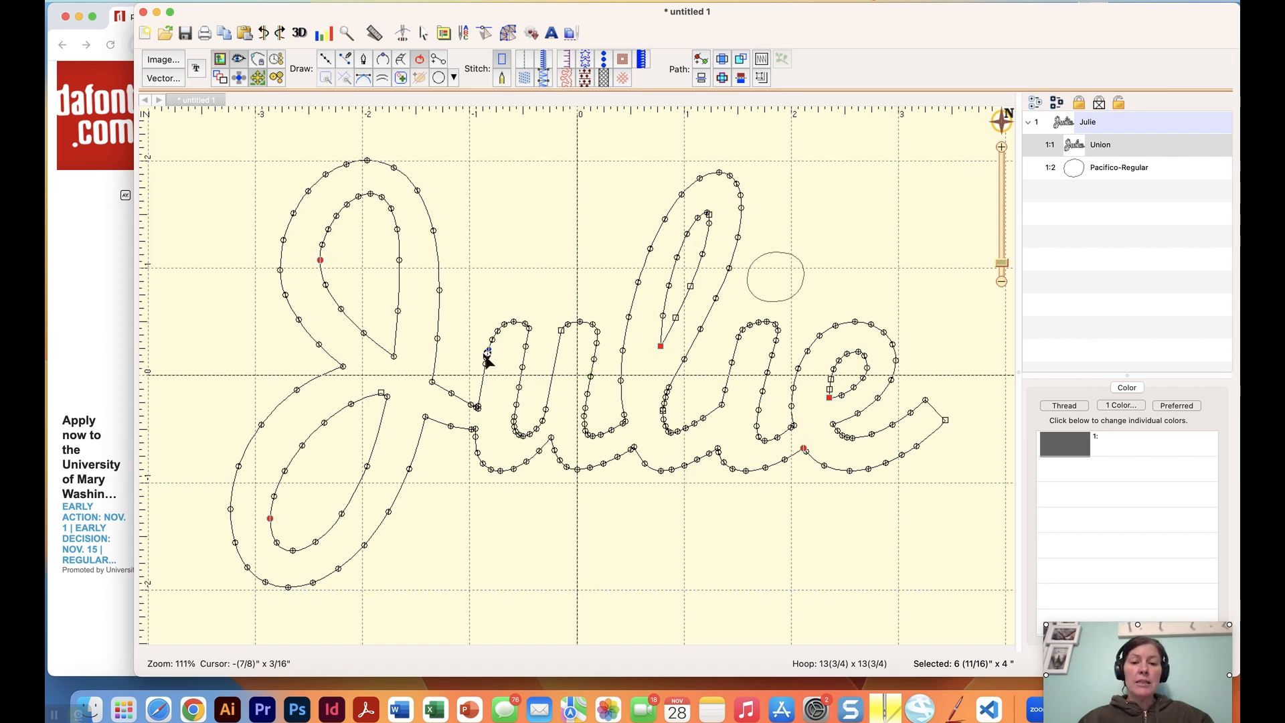
{"action": "left_click", "coordinate": [496, 336]}
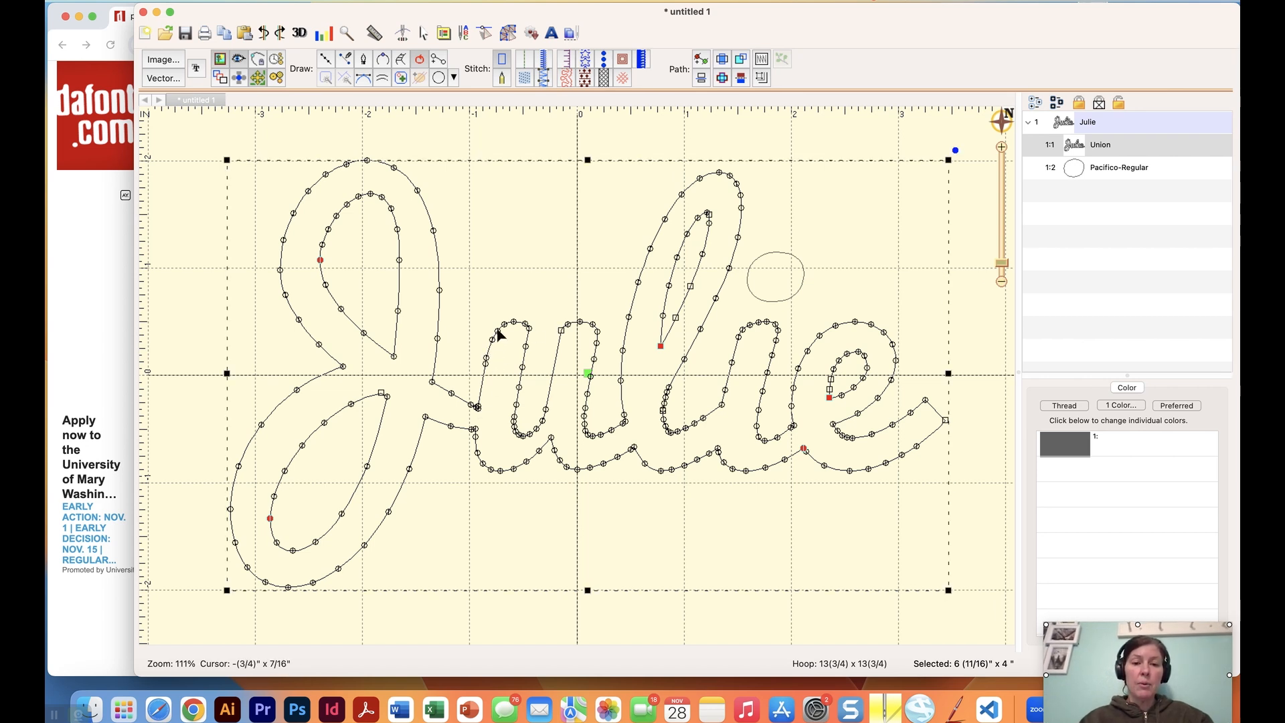
{"action": "mouse_move", "coordinate": [524, 334]}
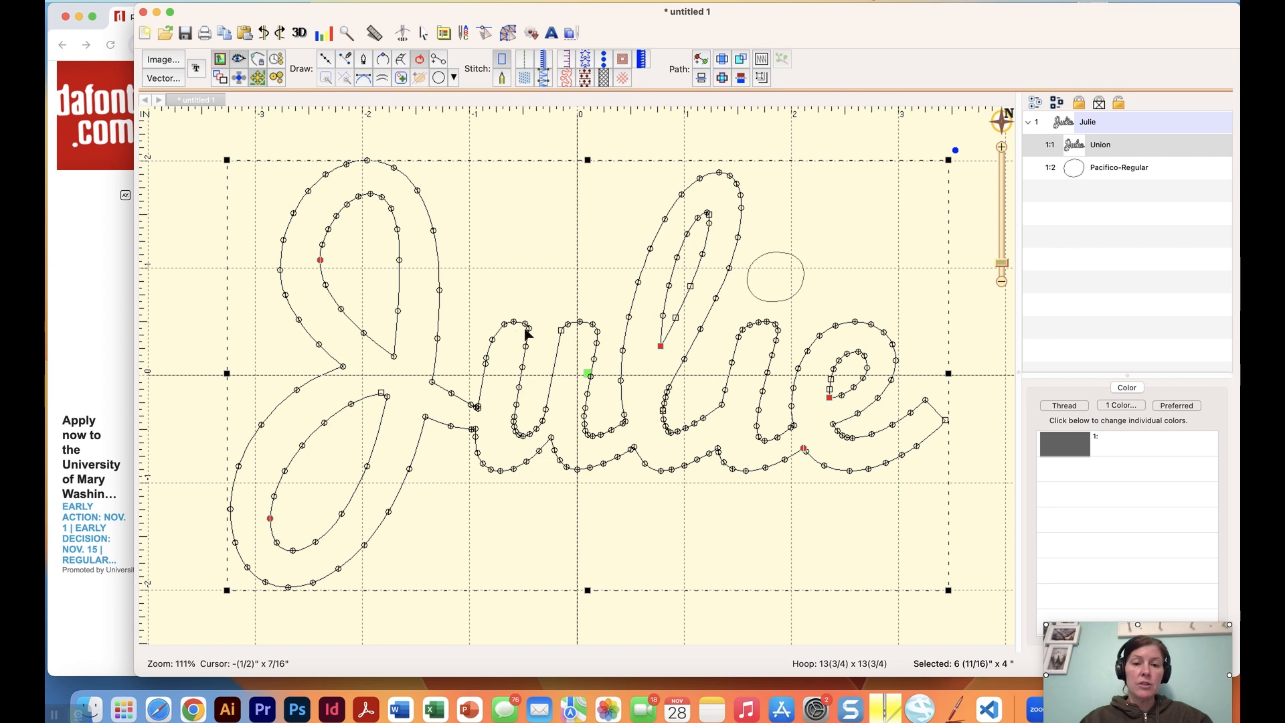
{"action": "mouse_move", "coordinate": [516, 325]}
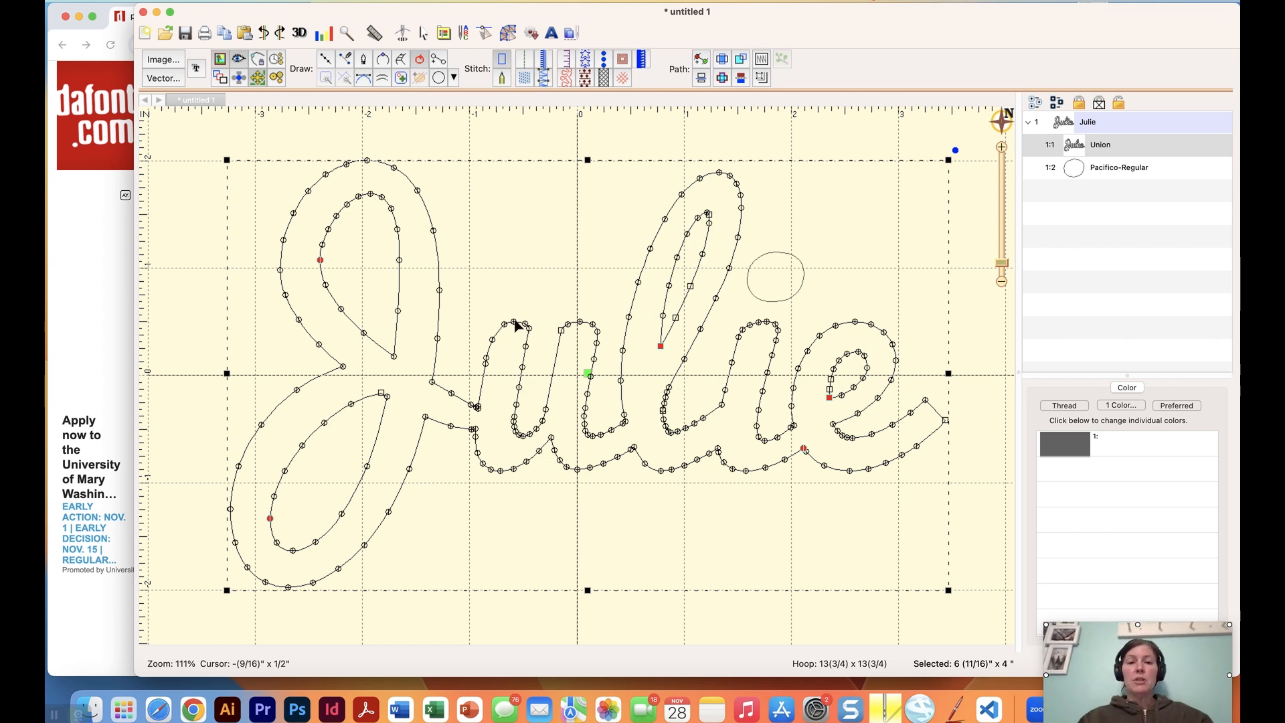
{"action": "mouse_move", "coordinate": [299, 78]}
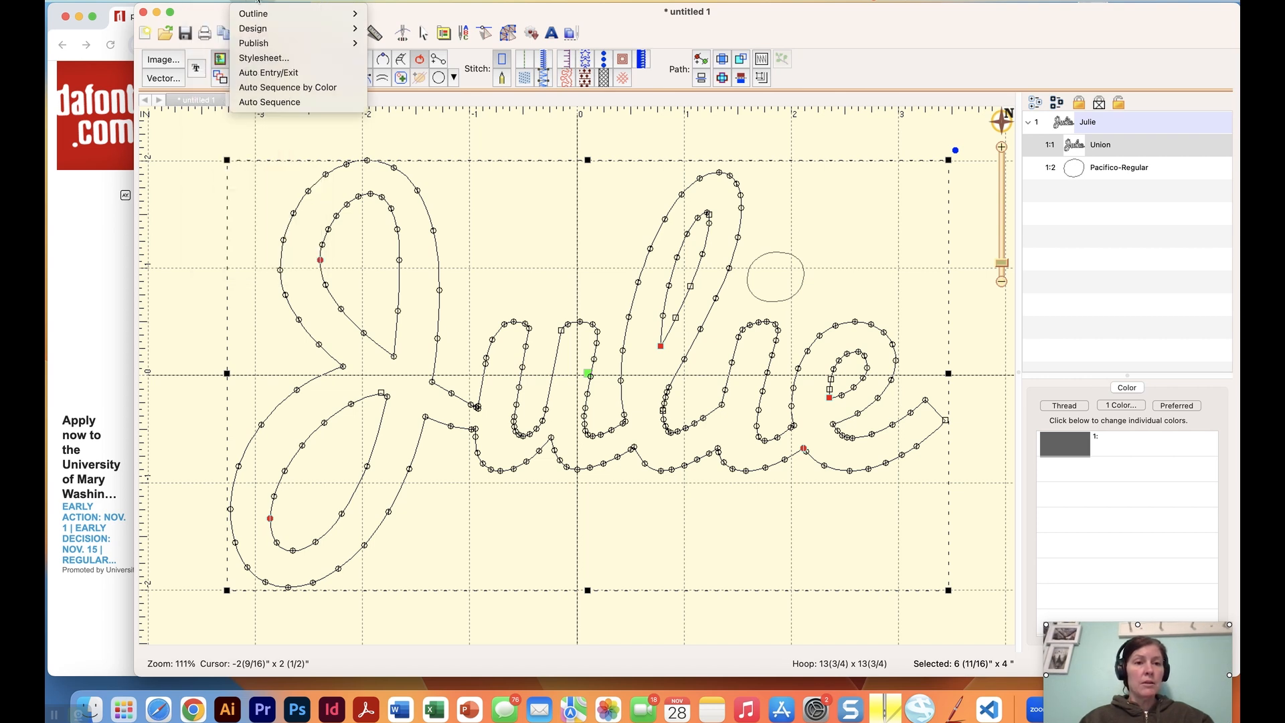
- Apply Outline > Reconstruct Outline to the merged Julie shape
{"action": "left_click", "coordinate": [253, 13]}
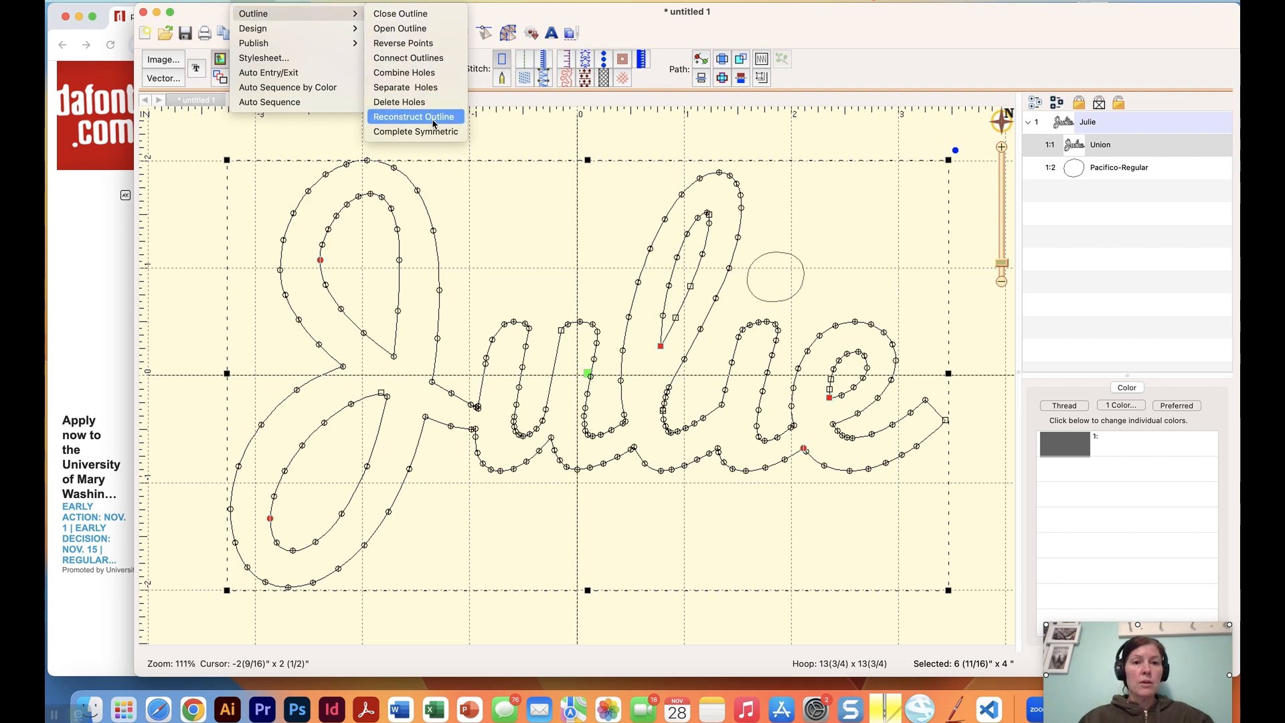
{"action": "left_click", "coordinate": [413, 117]}
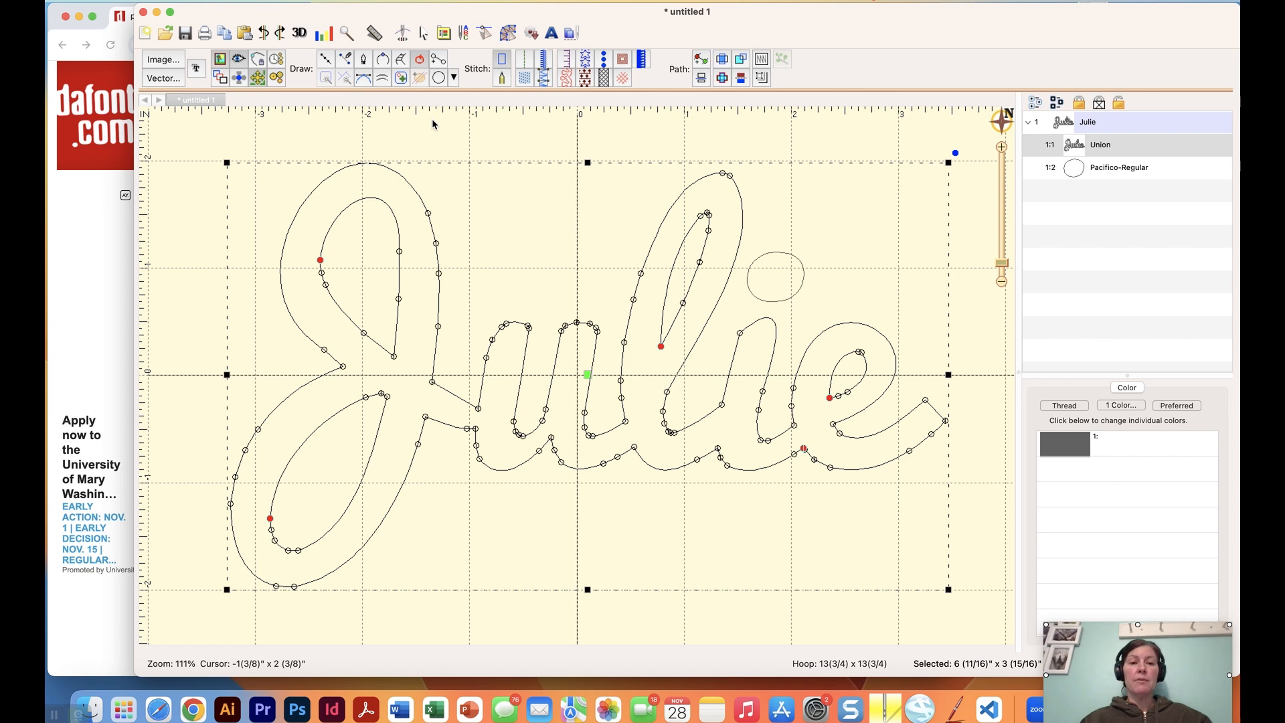
{"action": "mouse_move", "coordinate": [522, 444]}
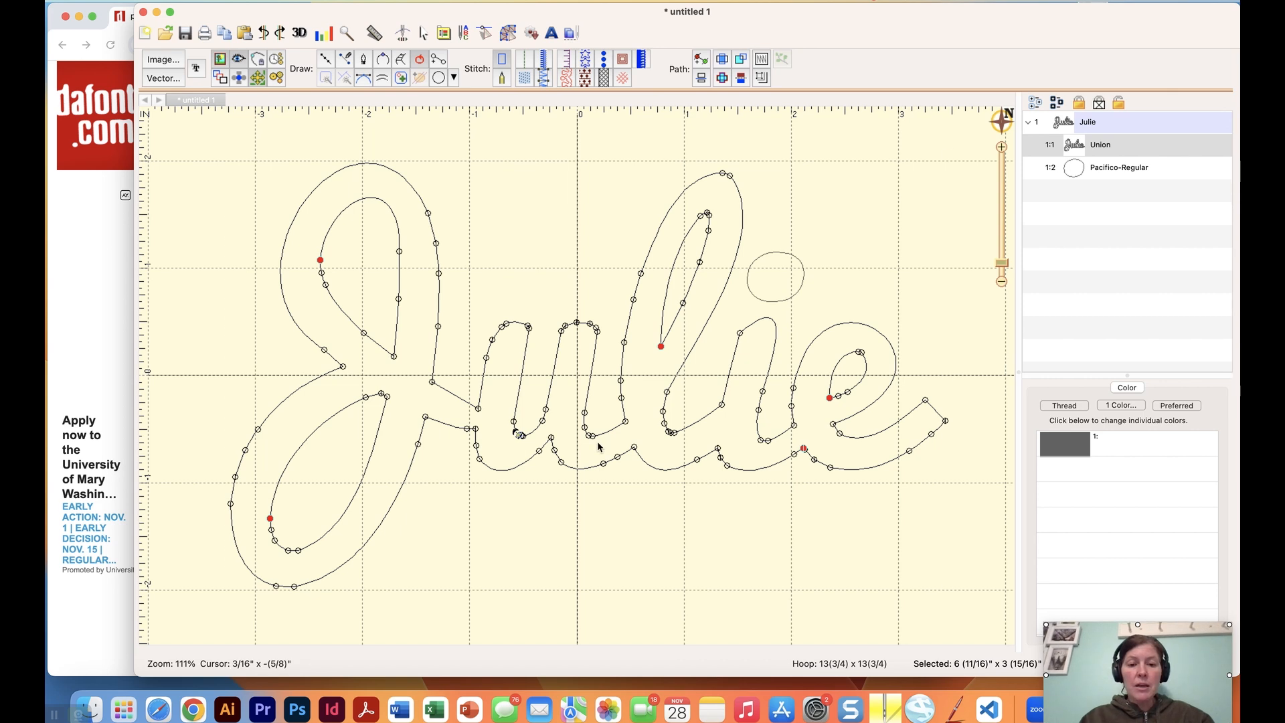
{"action": "left_click", "coordinate": [521, 438]}
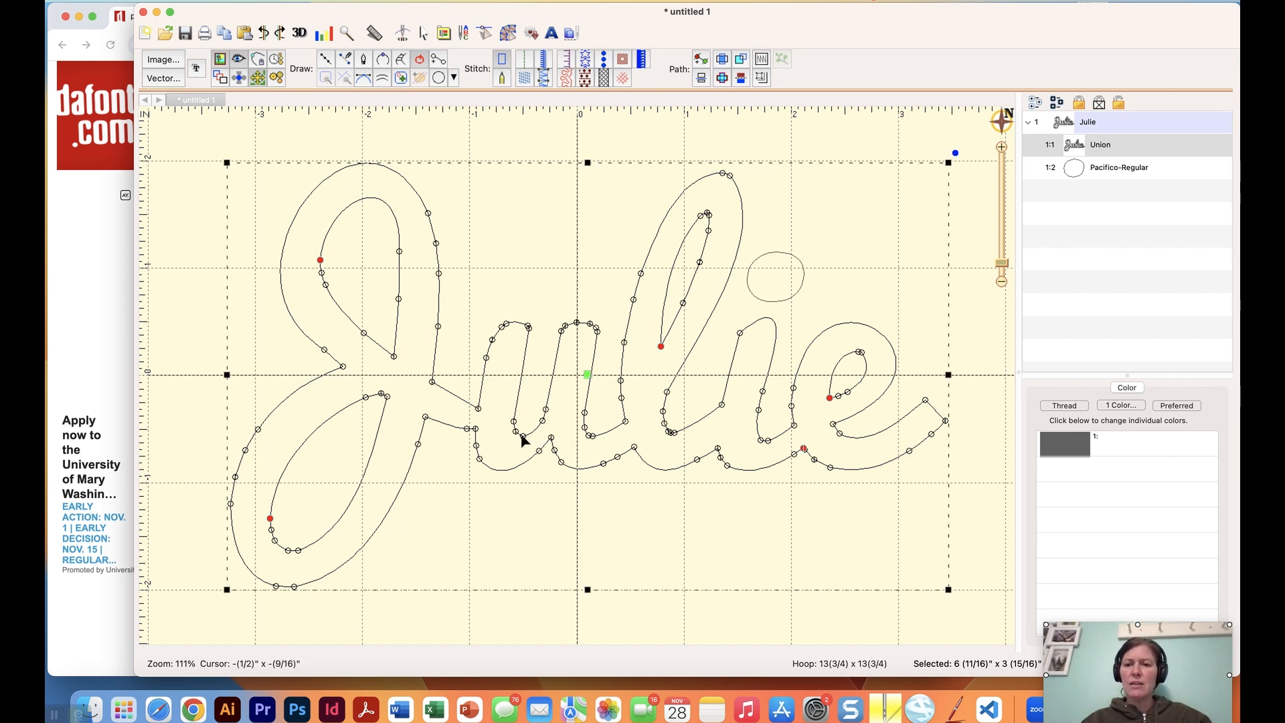
{"action": "mouse_move", "coordinate": [510, 328]}
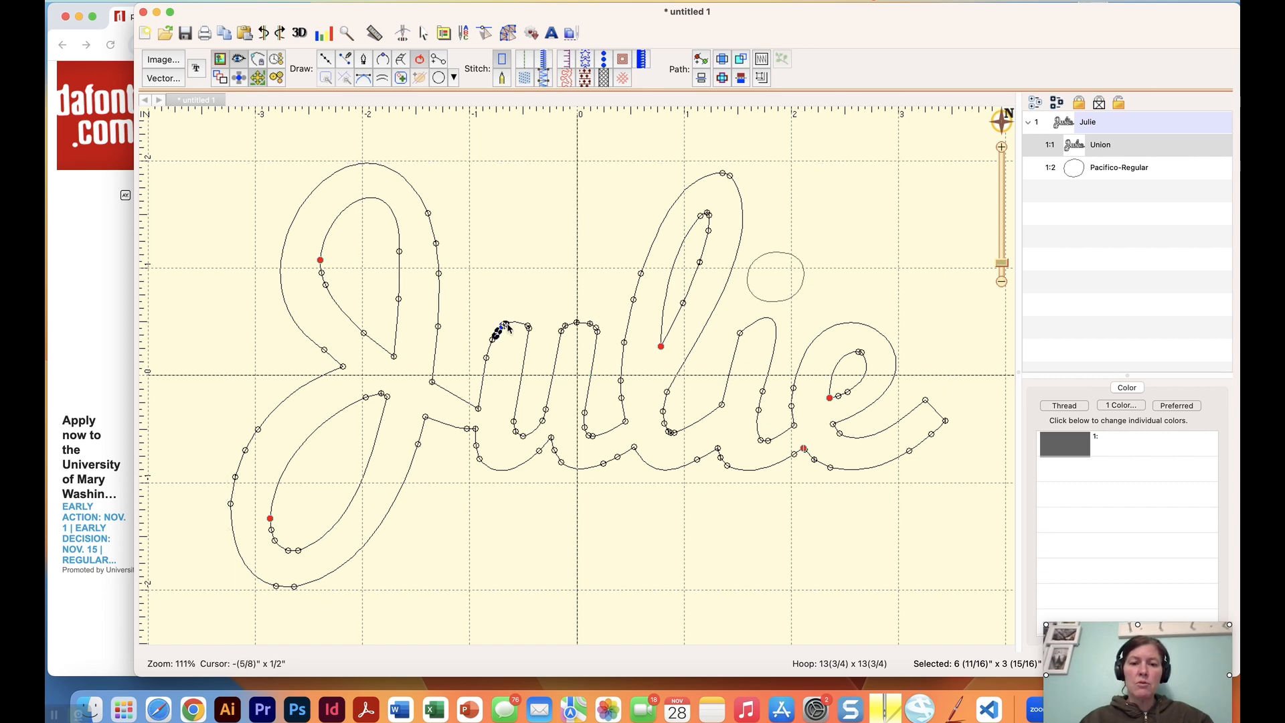
{"action": "mouse_move", "coordinate": [529, 332]}
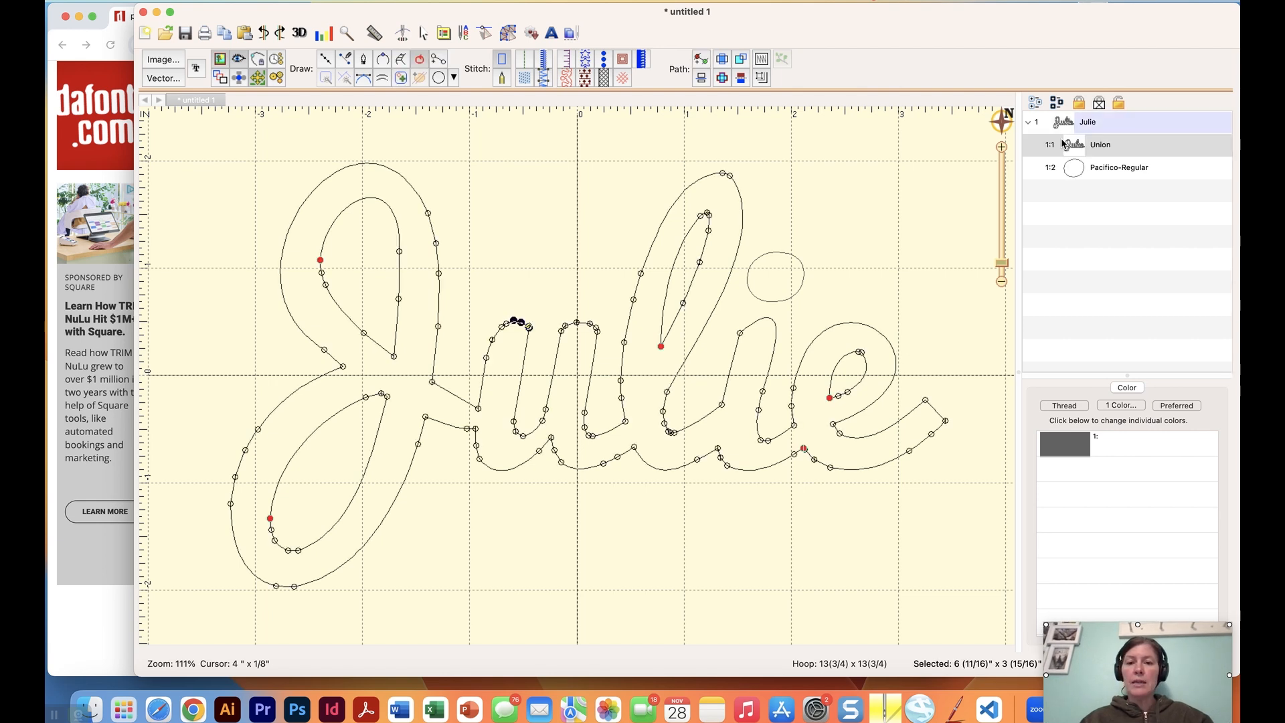
{"action": "mouse_move", "coordinate": [531, 83]}
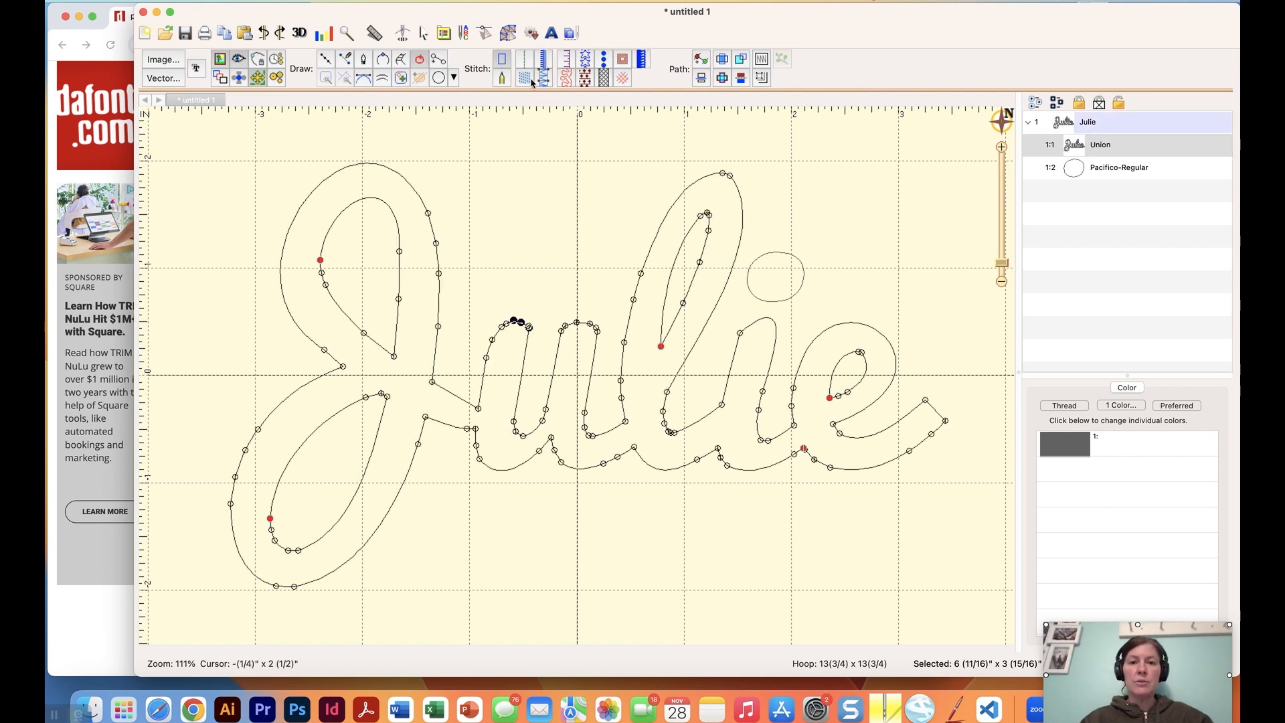
{"action": "mouse_move", "coordinate": [568, 59]}
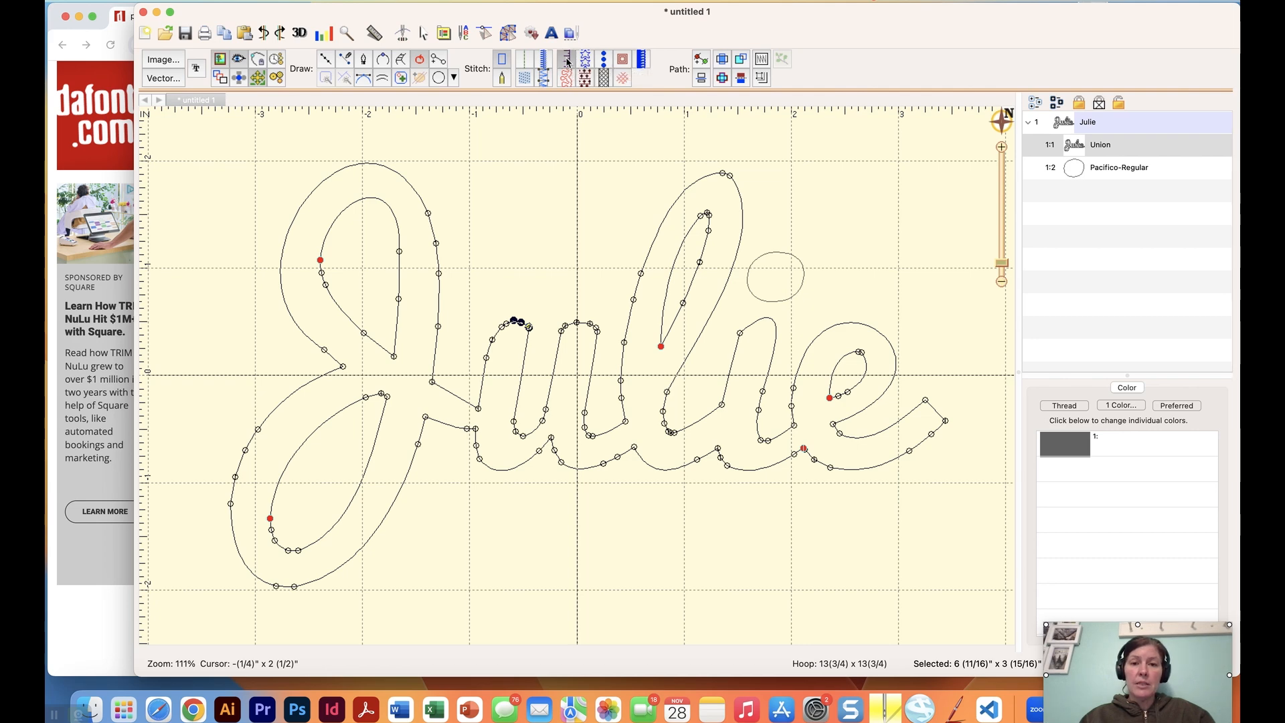
- Convert the Julie outline to an applique with a Satin border
{"action": "left_click", "coordinate": [566, 59]}
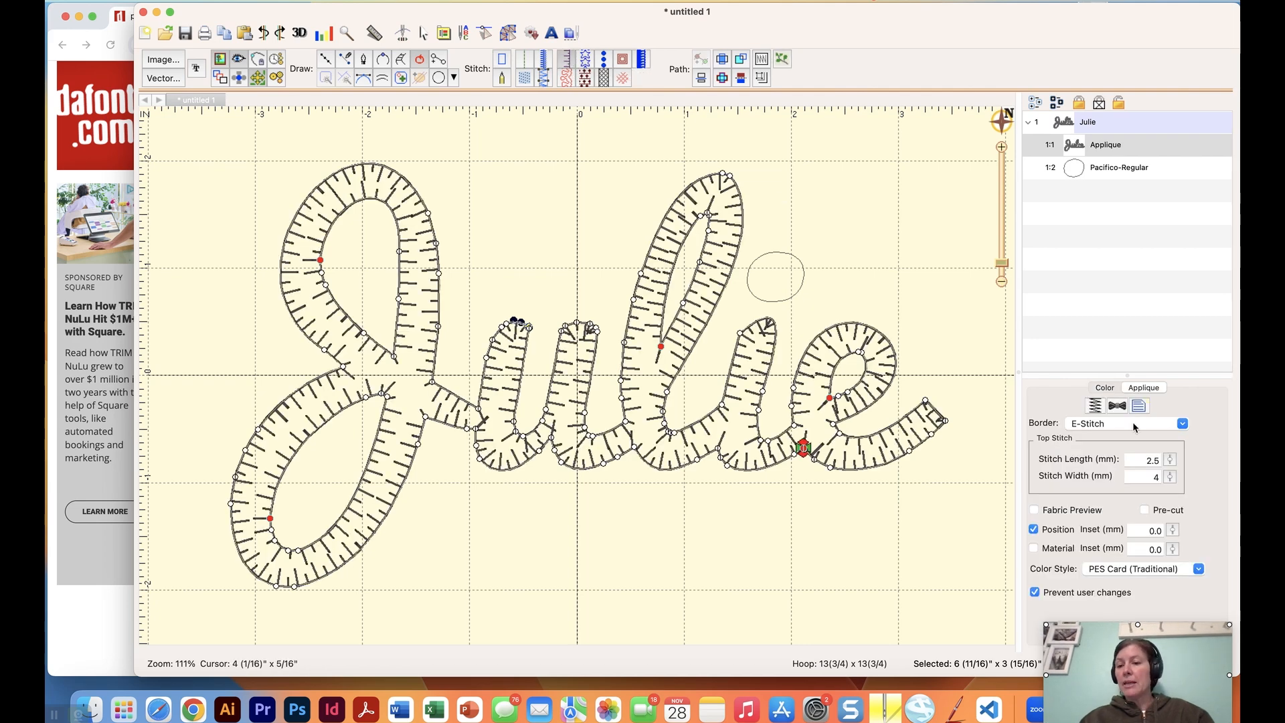
{"action": "left_click", "coordinate": [1180, 422]}
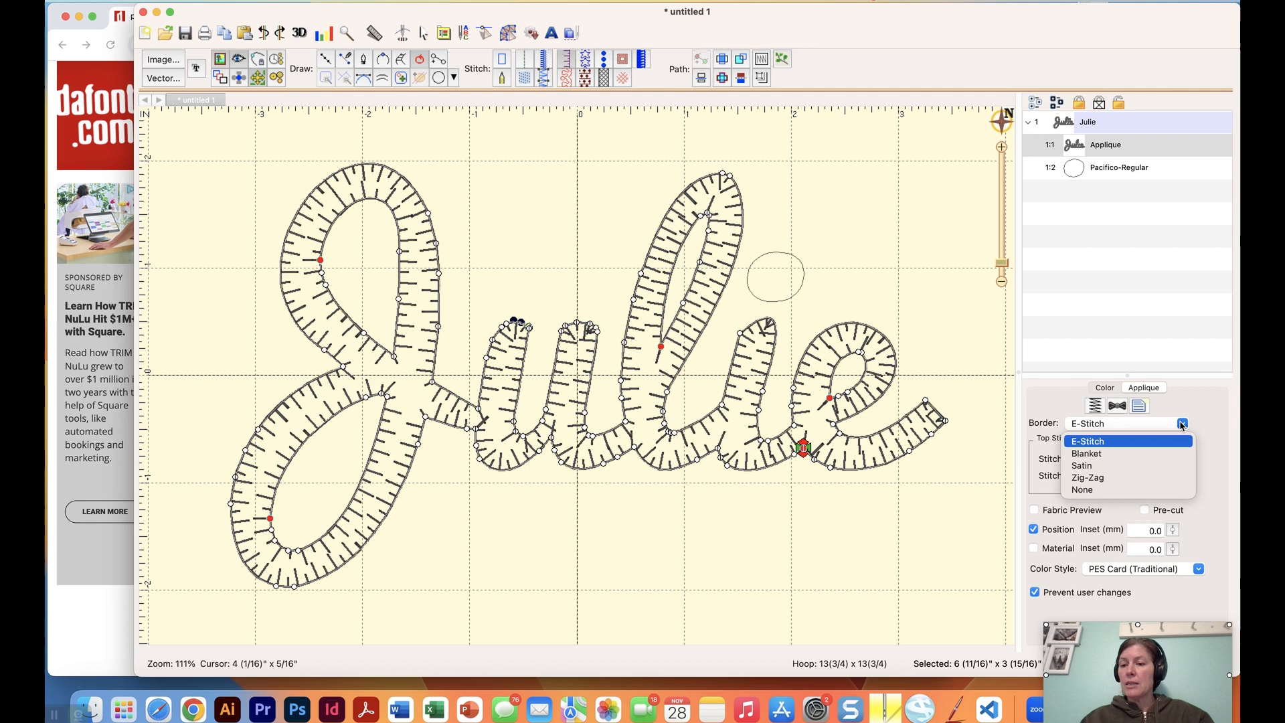
{"action": "left_click", "coordinate": [1081, 464]}
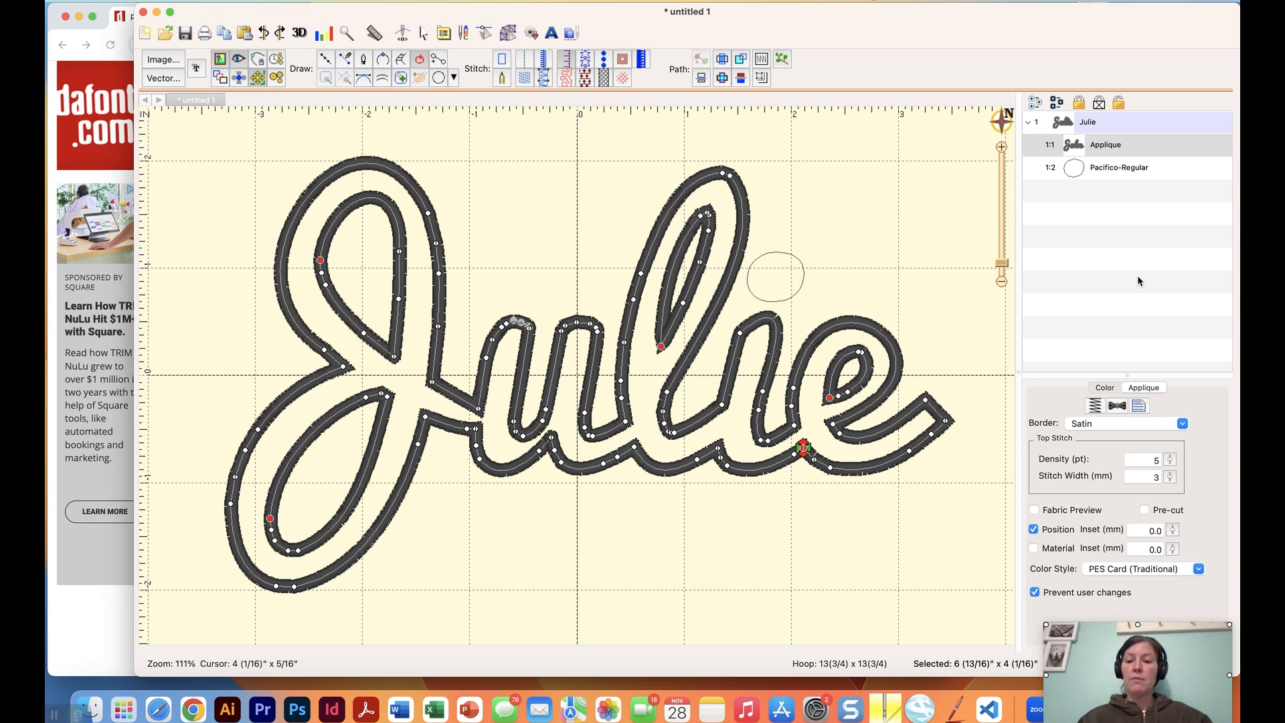
{"action": "mouse_move", "coordinate": [1138, 280]}
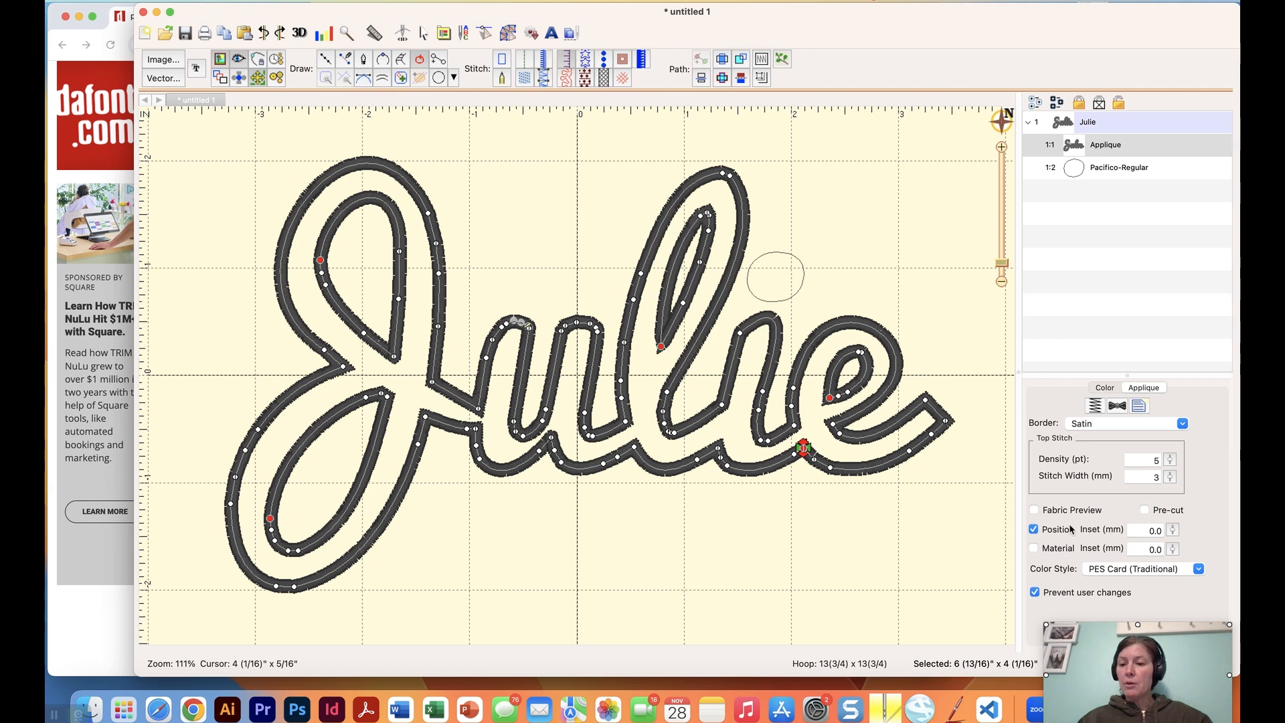
- Preview then hide the applique fabric, and enable the Material tack-down alongside Position
{"action": "left_click", "coordinate": [1033, 508]}
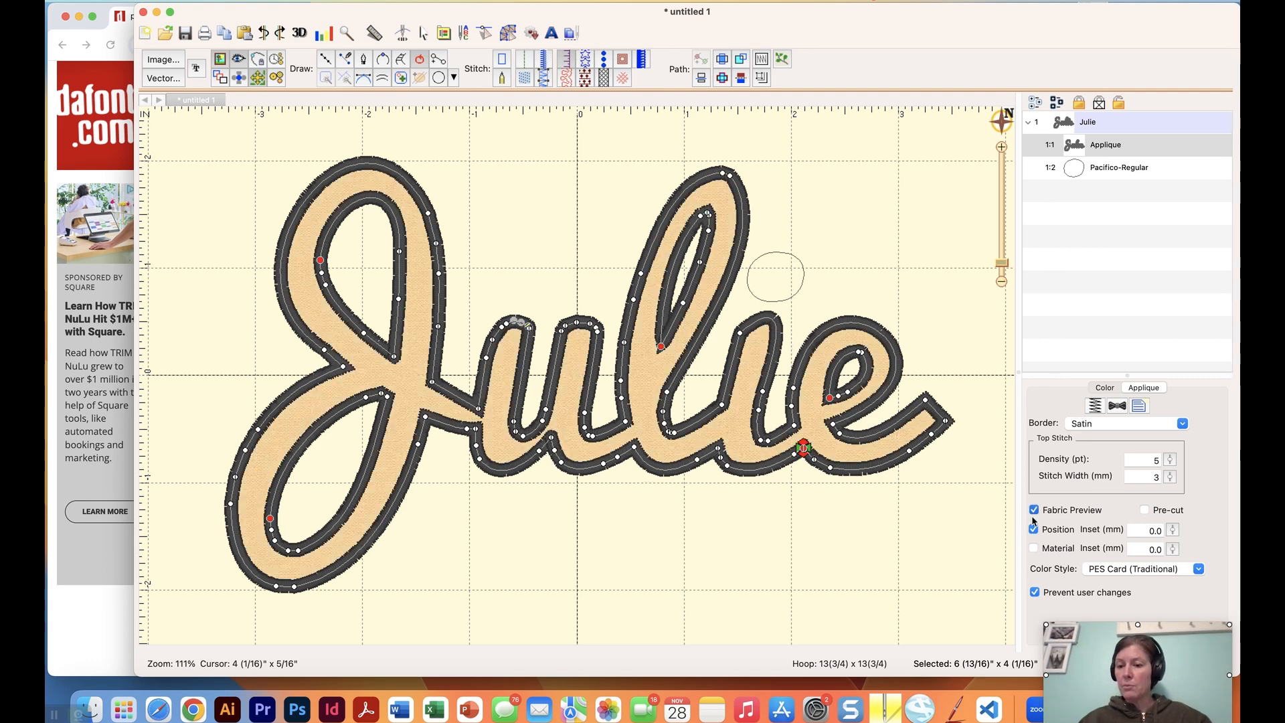
{"action": "left_click", "coordinate": [1033, 510]}
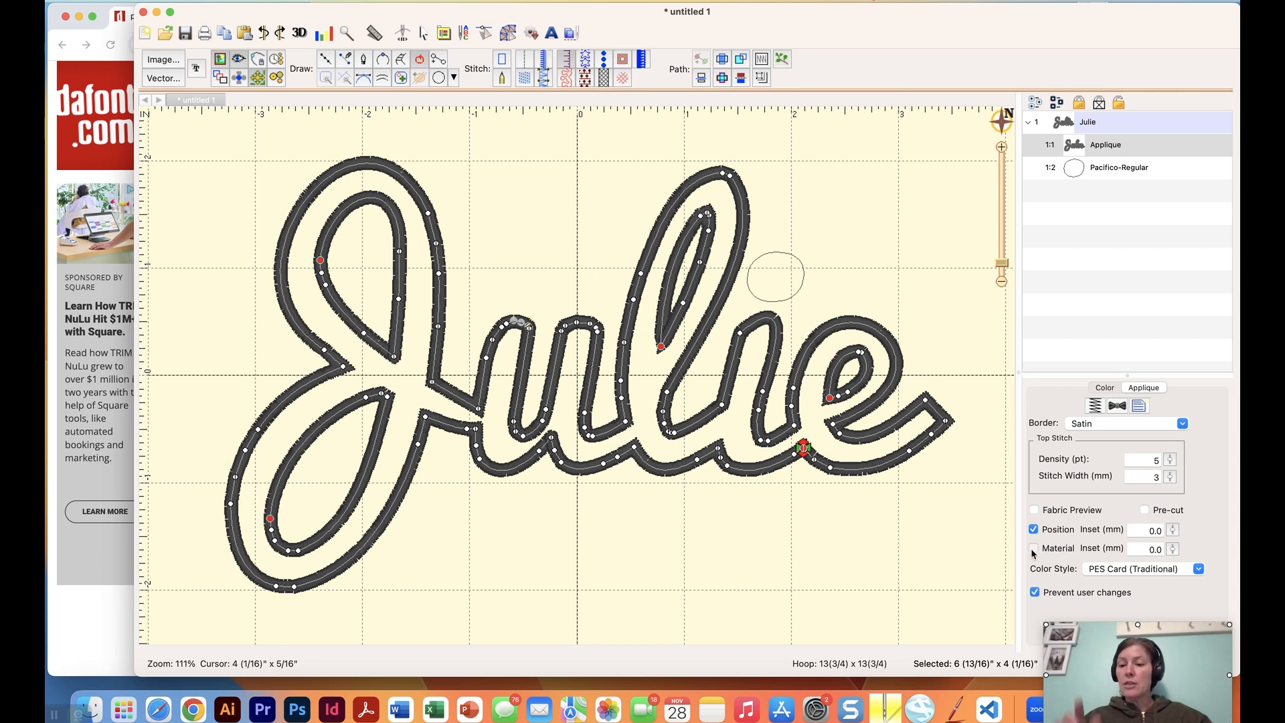
{"action": "left_click", "coordinate": [1032, 548]}
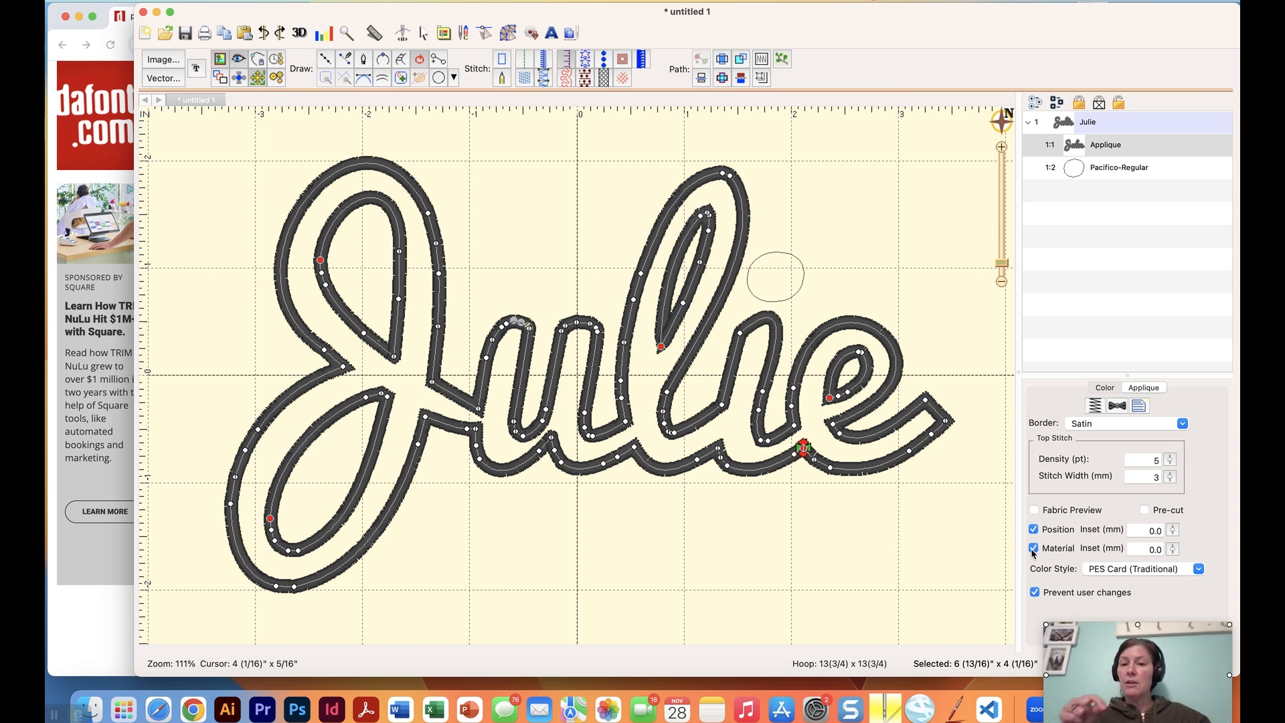
{"action": "left_click", "coordinate": [1033, 548]}
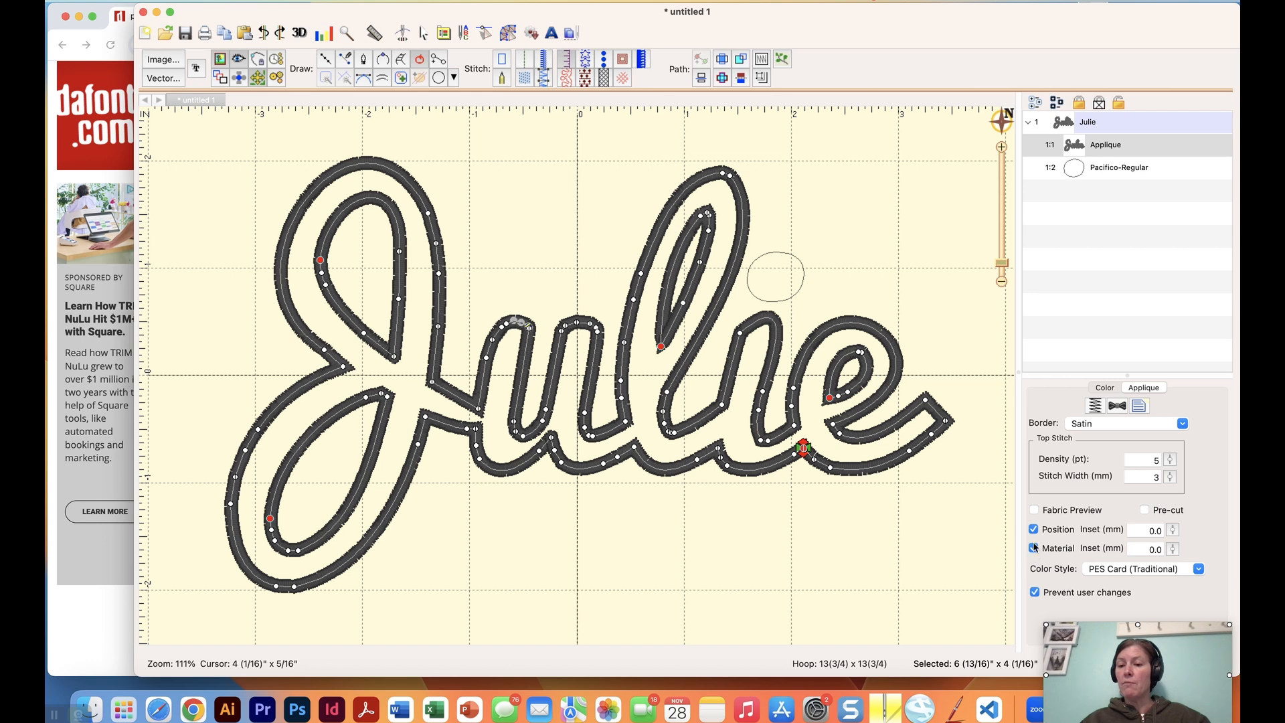
{"action": "left_click", "coordinate": [1032, 548]}
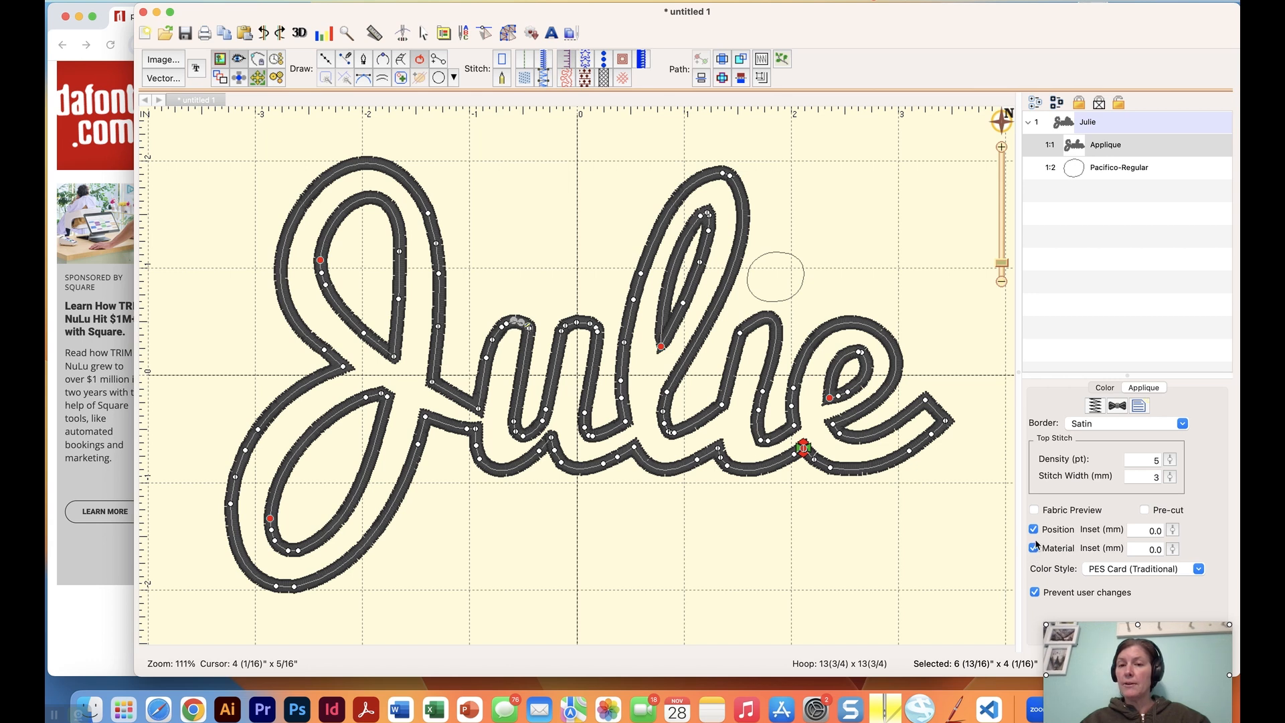
{"action": "mouse_move", "coordinate": [1034, 540]}
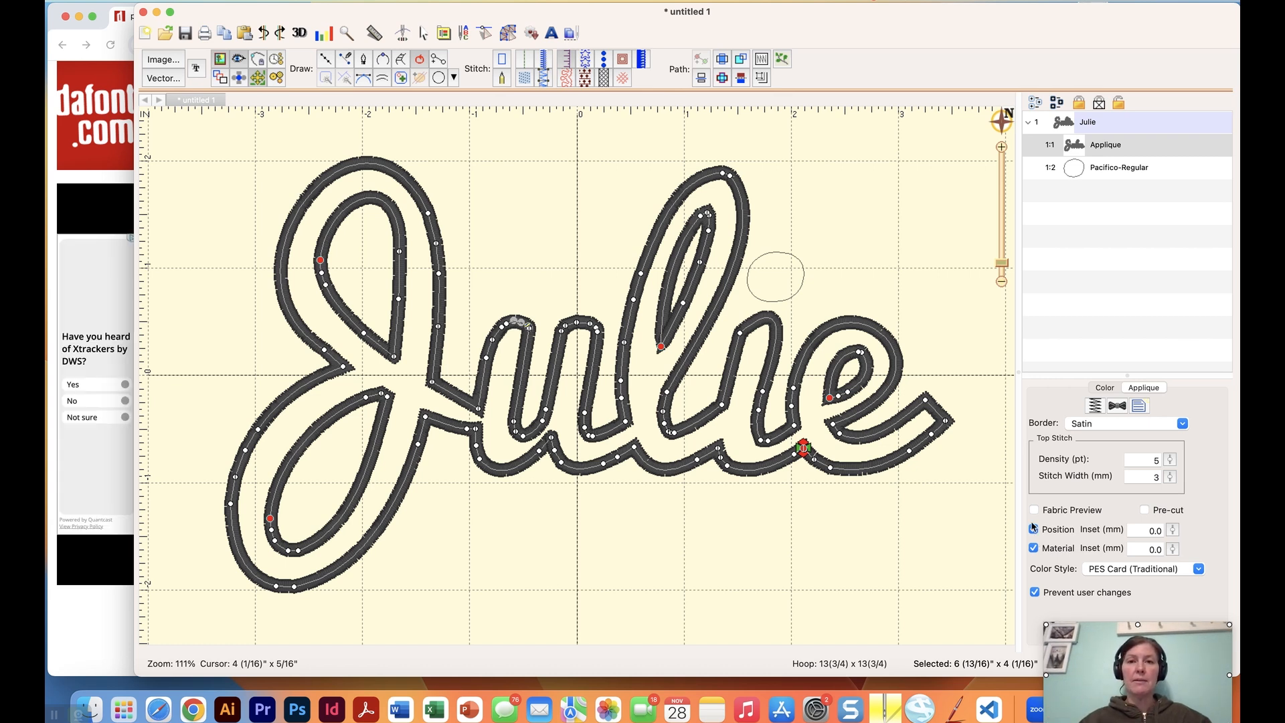
{"action": "left_click", "coordinate": [852, 7]}
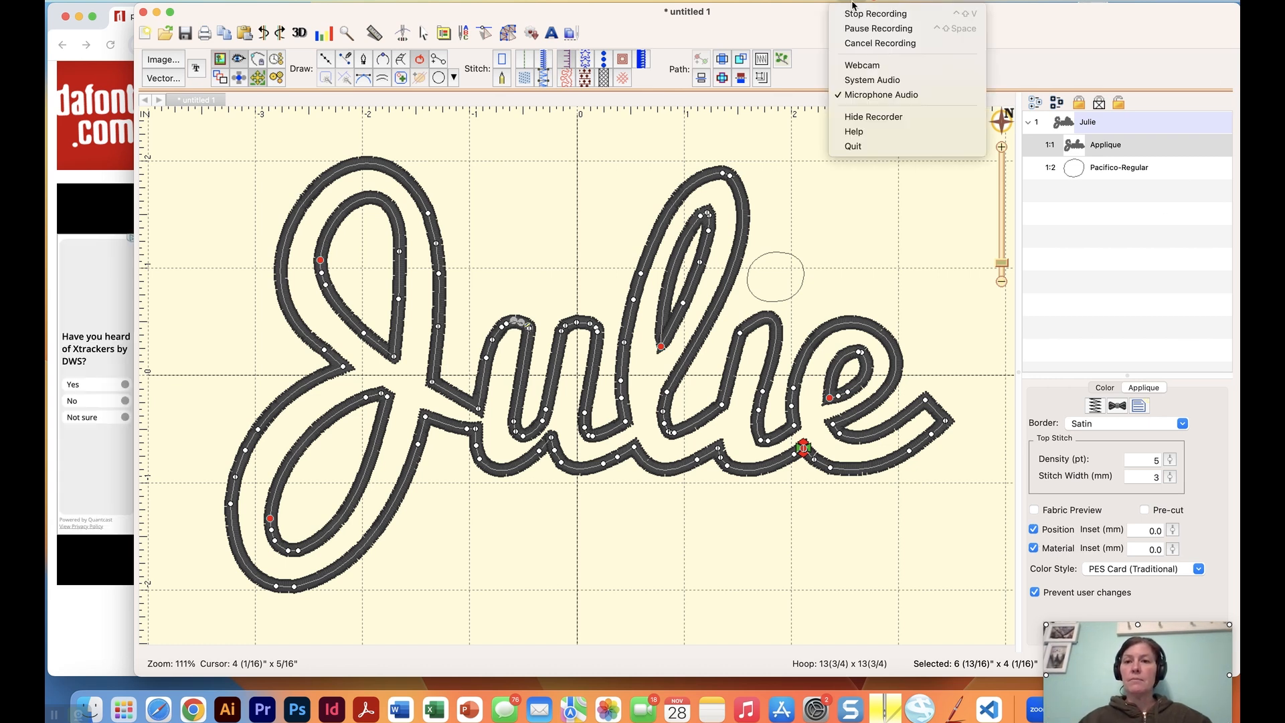